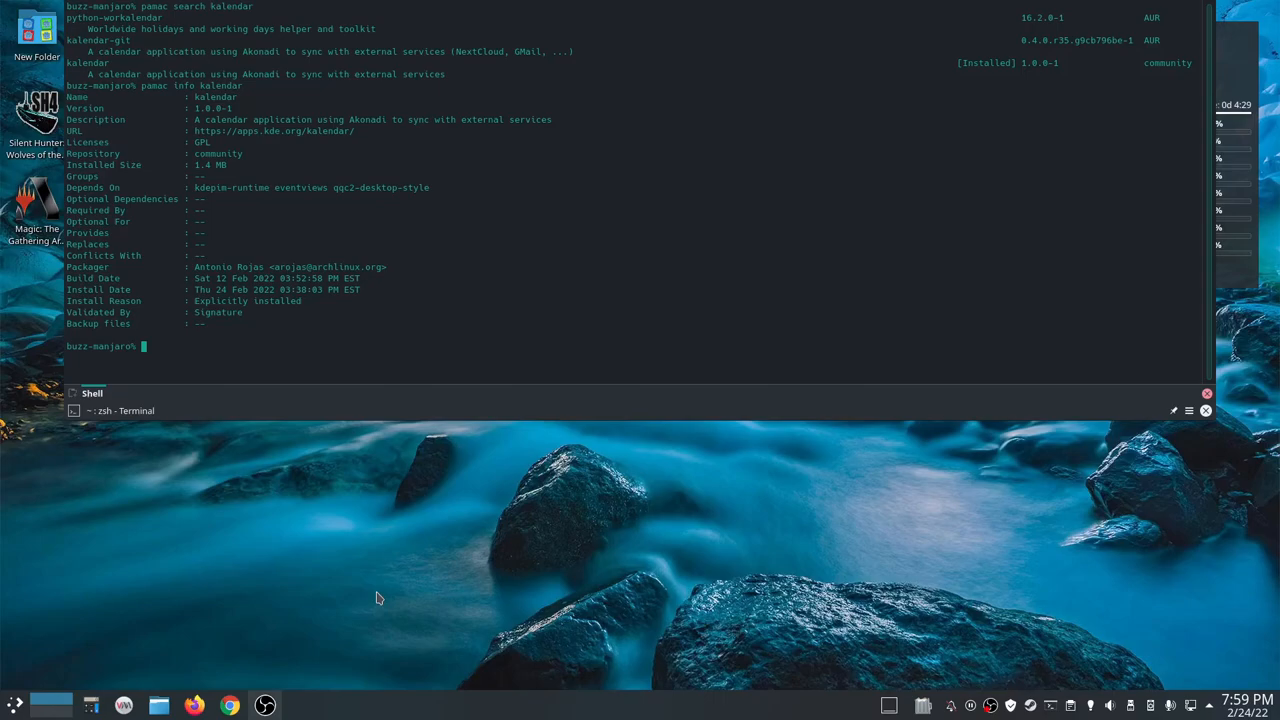
{"action": "mouse_move", "coordinate": [396, 320]}
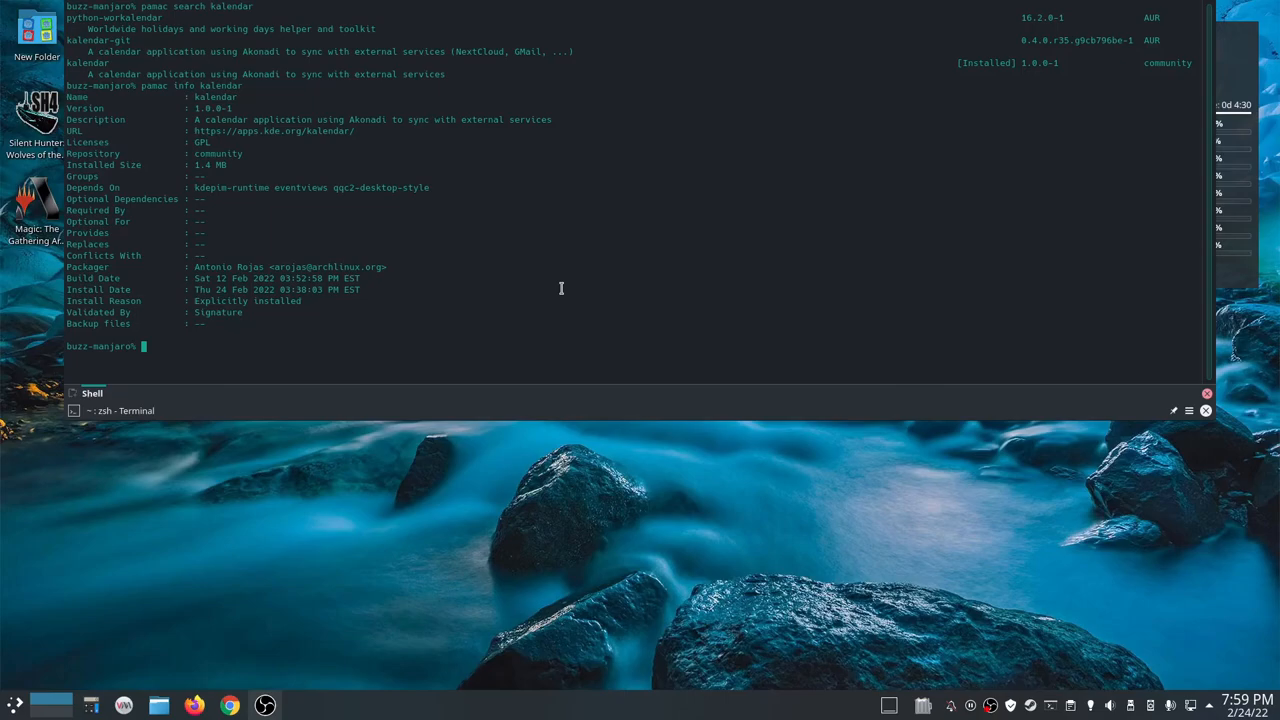
{"action": "mouse_move", "coordinate": [272, 188]}
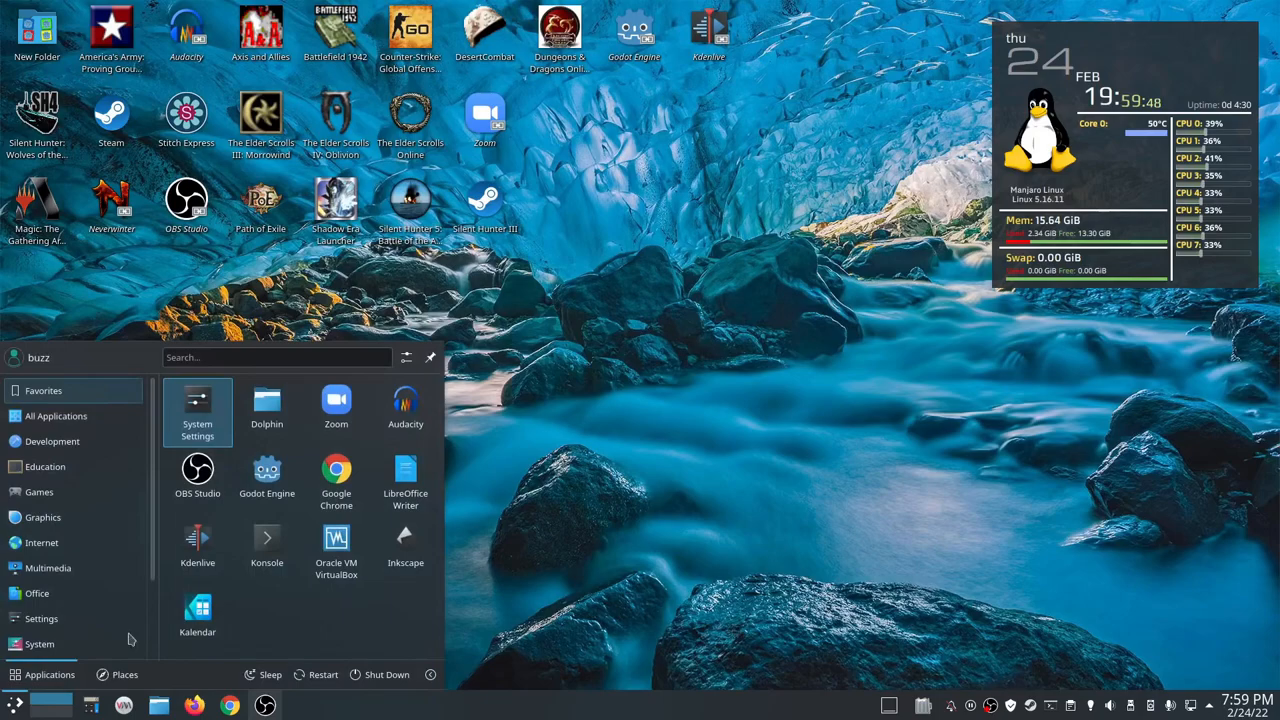
- Launch Kalendar from the Plasma launcher favourites, showing February 2022 in month view
{"action": "left_click", "coordinate": [196, 612]}
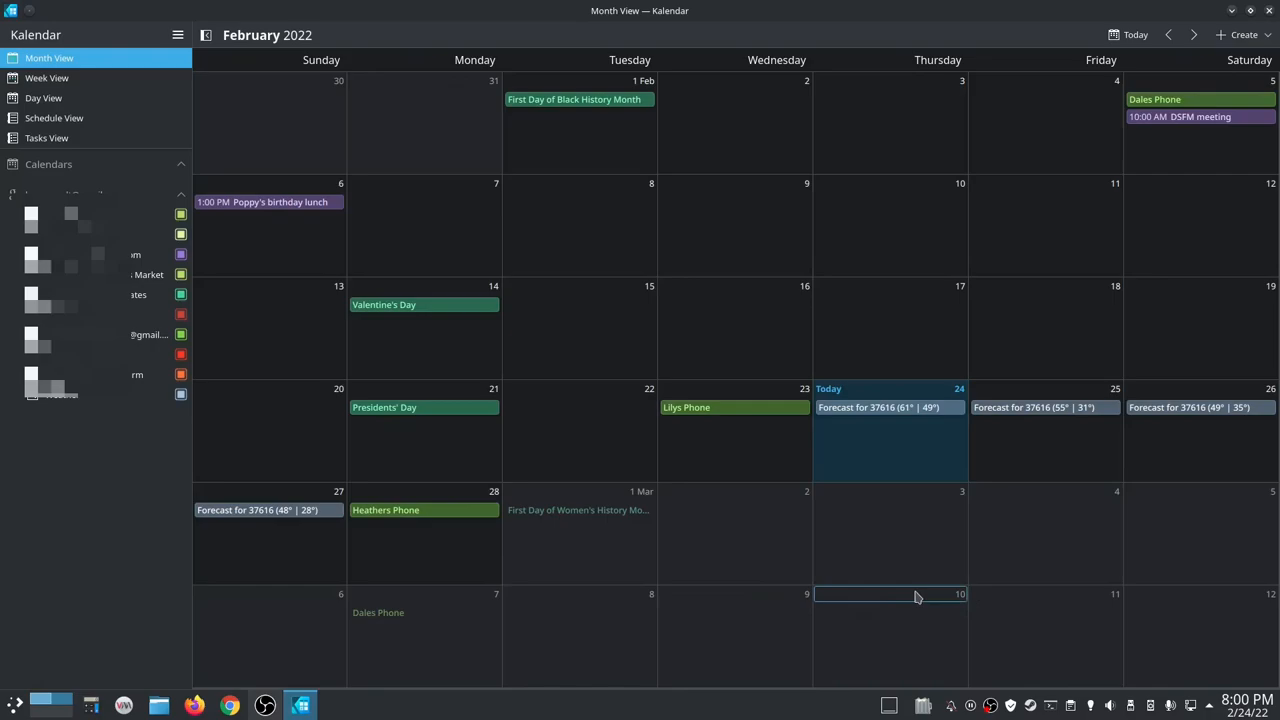
{"action": "left_click", "coordinate": [48, 58]}
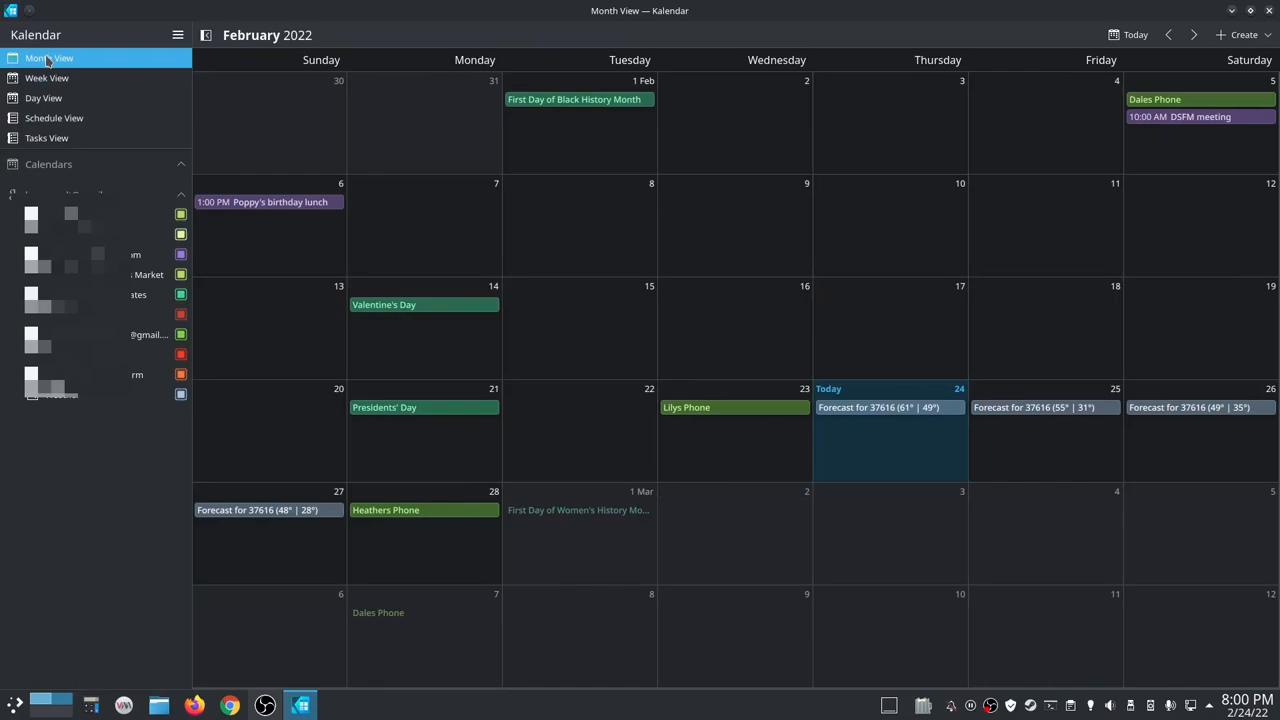
{"action": "left_click", "coordinate": [44, 98]}
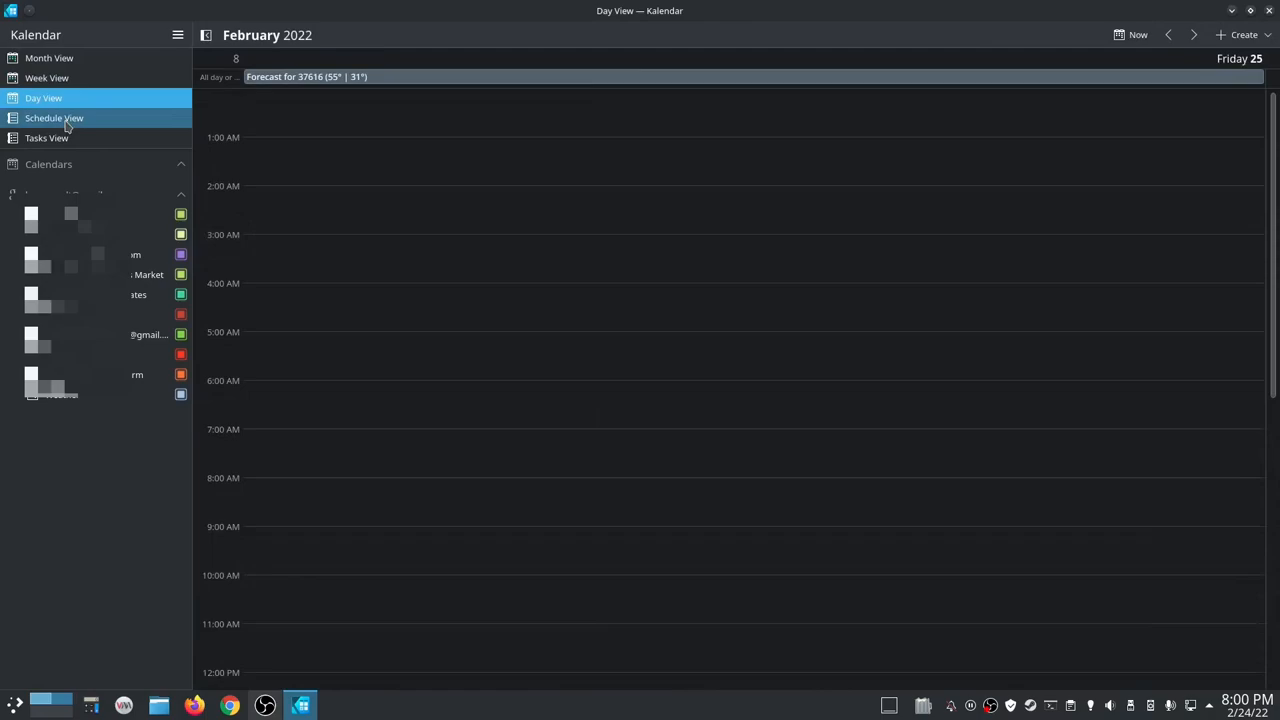
{"action": "left_click", "coordinate": [54, 118]}
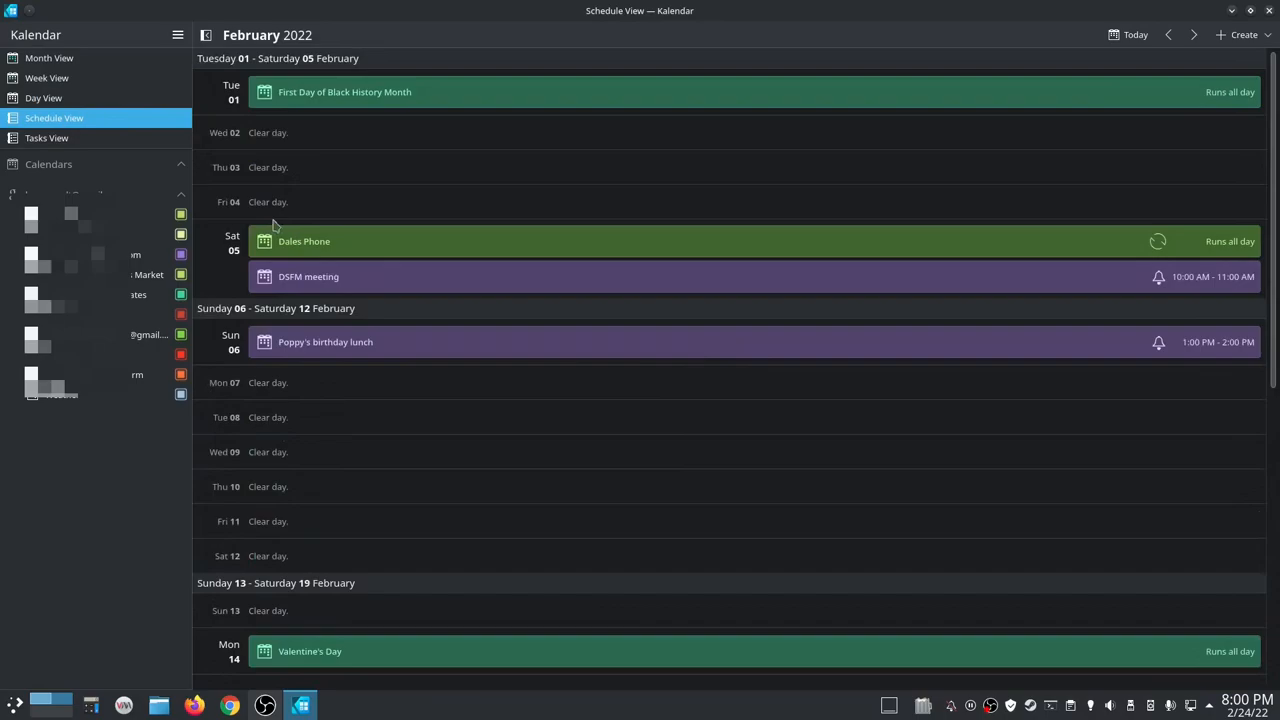
{"action": "left_click", "coordinate": [48, 138]}
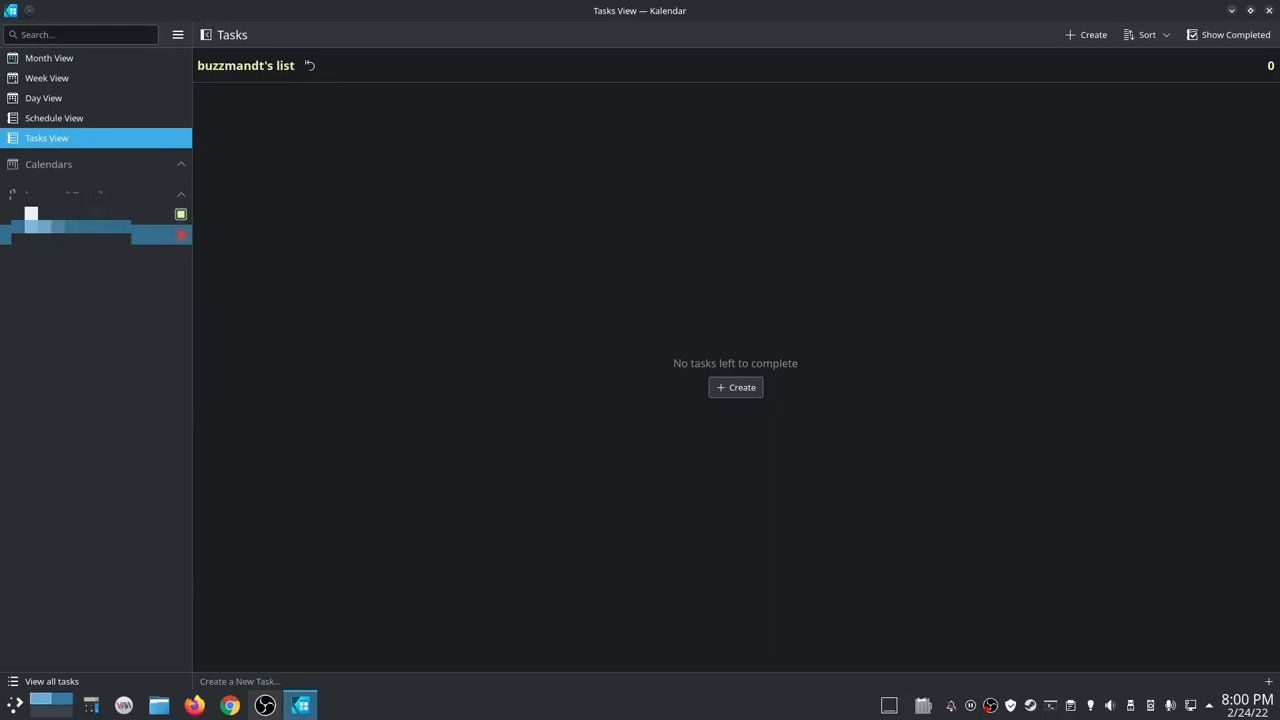
{"action": "left_click", "coordinate": [48, 56]}
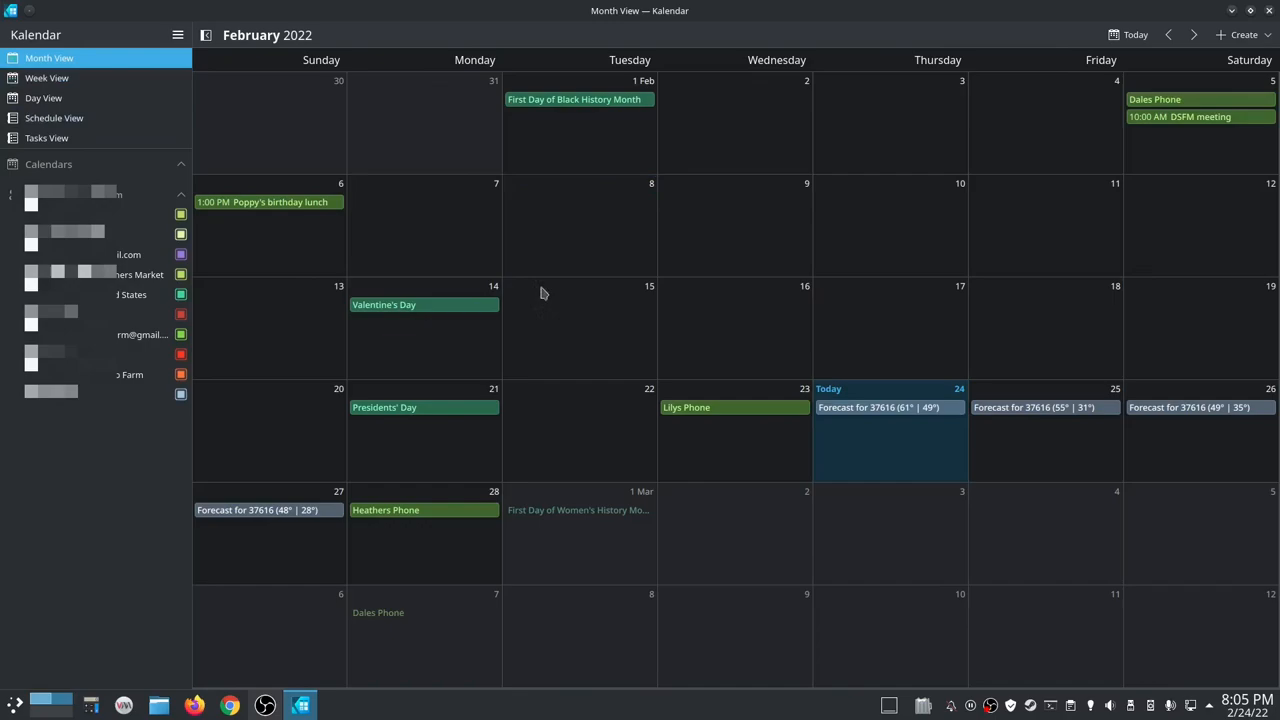
{"action": "mouse_move", "coordinate": [600, 304]}
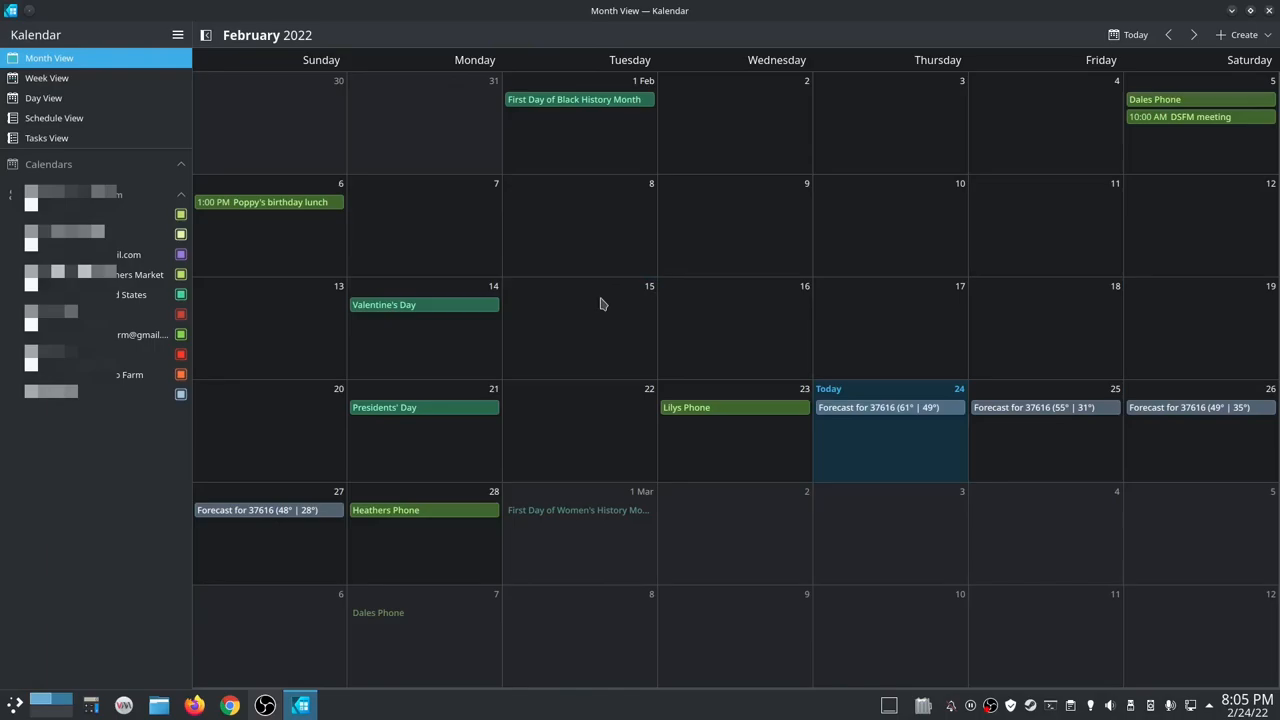
{"action": "mouse_move", "coordinate": [598, 332]}
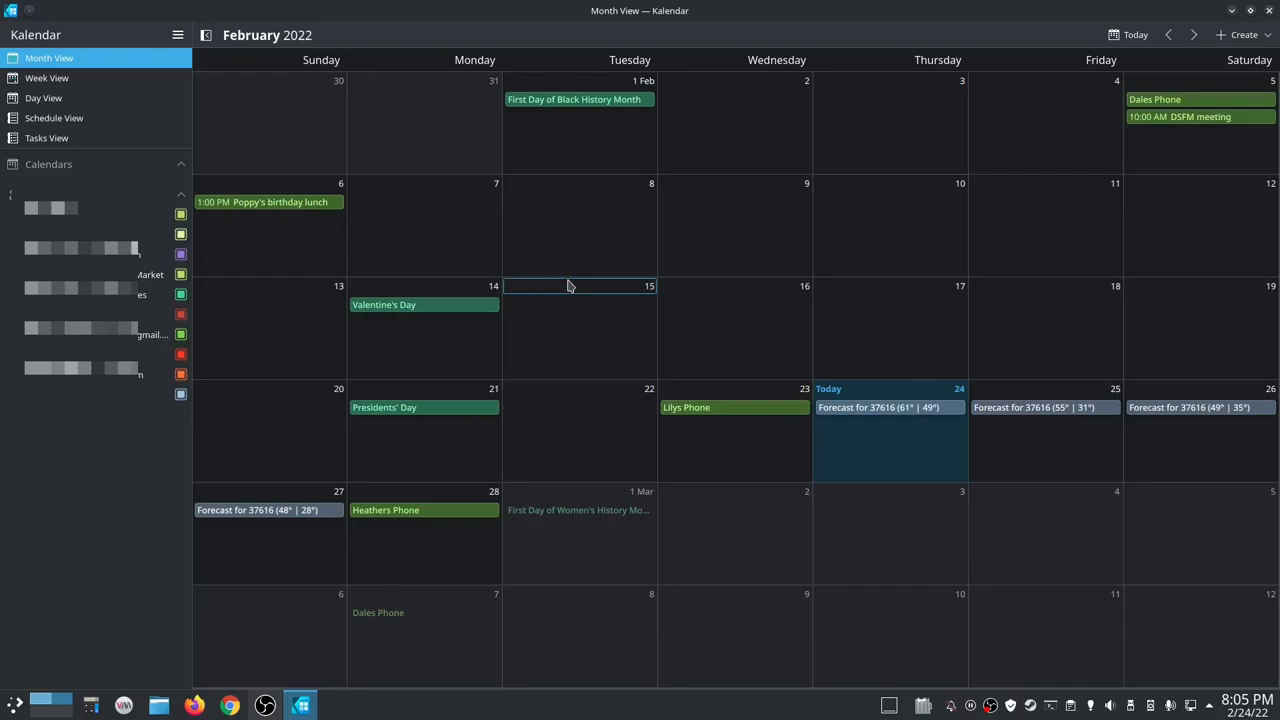
- Bring up Kalendar's hamburger menu with the Configure submenu (Manage Tags, shortcuts, settings) expanded
{"action": "left_click", "coordinate": [44, 98]}
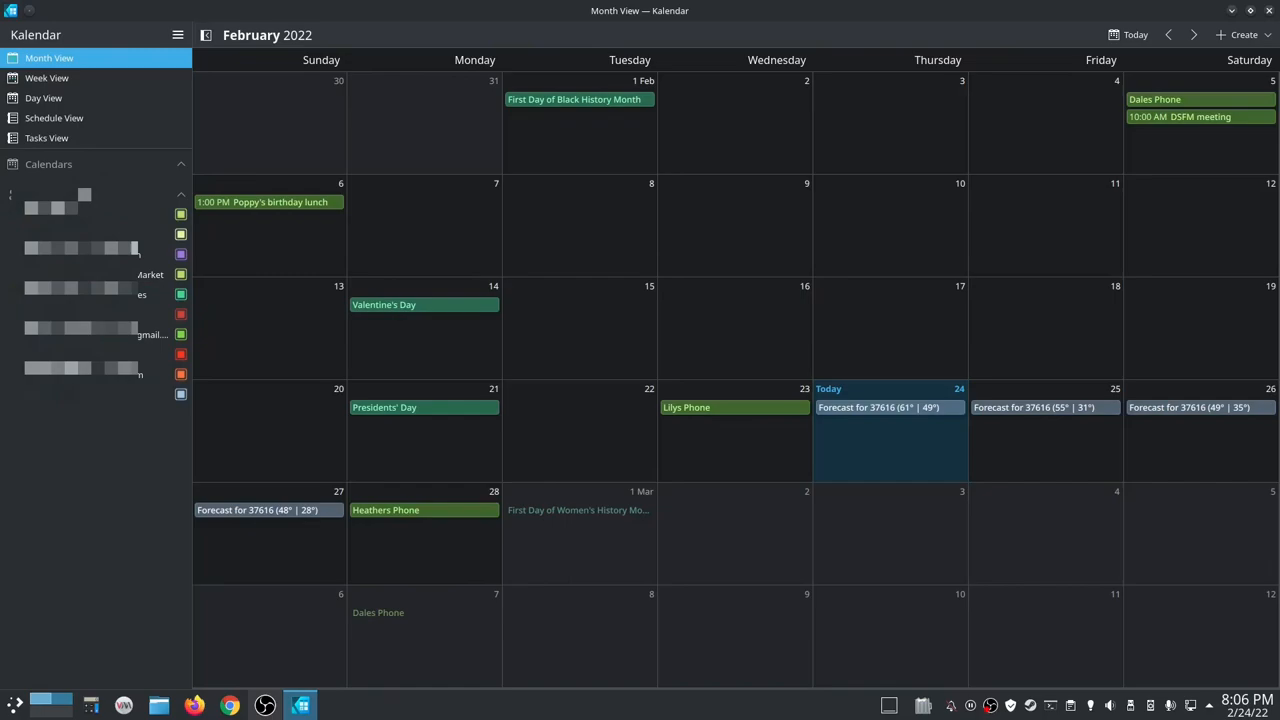
{"action": "left_click", "coordinate": [178, 36]}
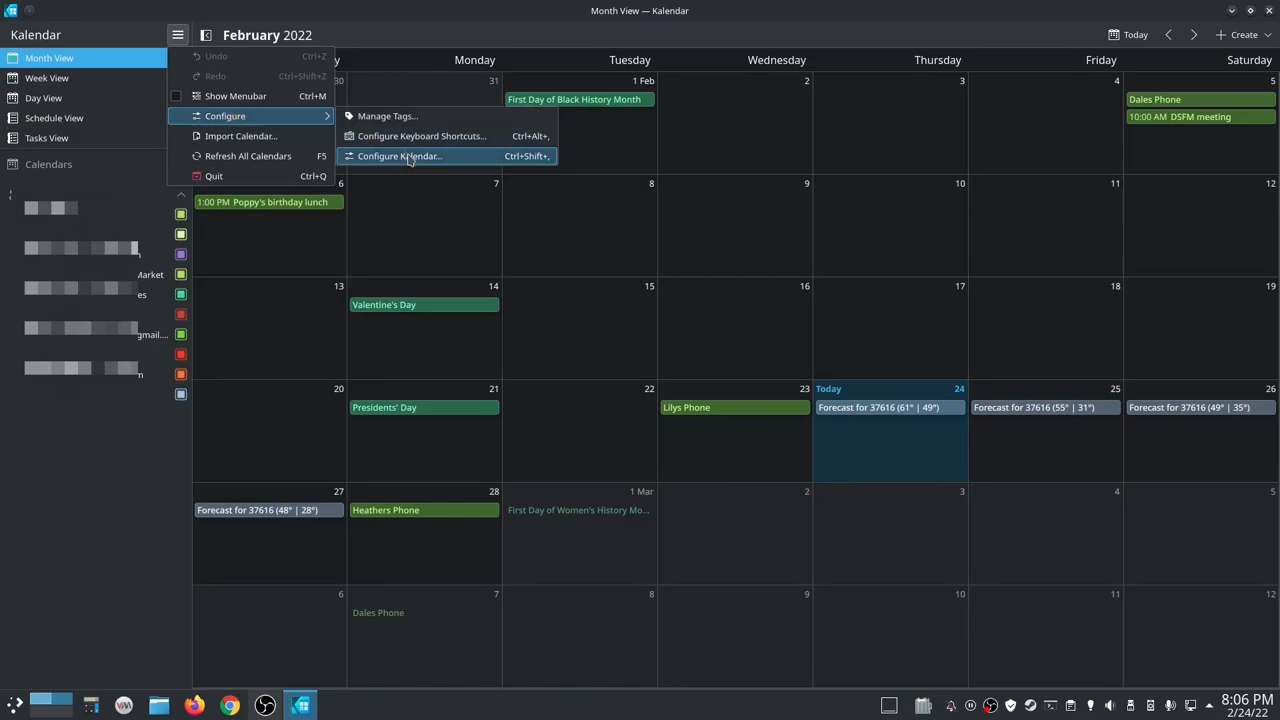
- In Calendar Sources settings, add a Google Groupware source, leading to the Google sign-in page
{"action": "left_click", "coordinate": [400, 156]}
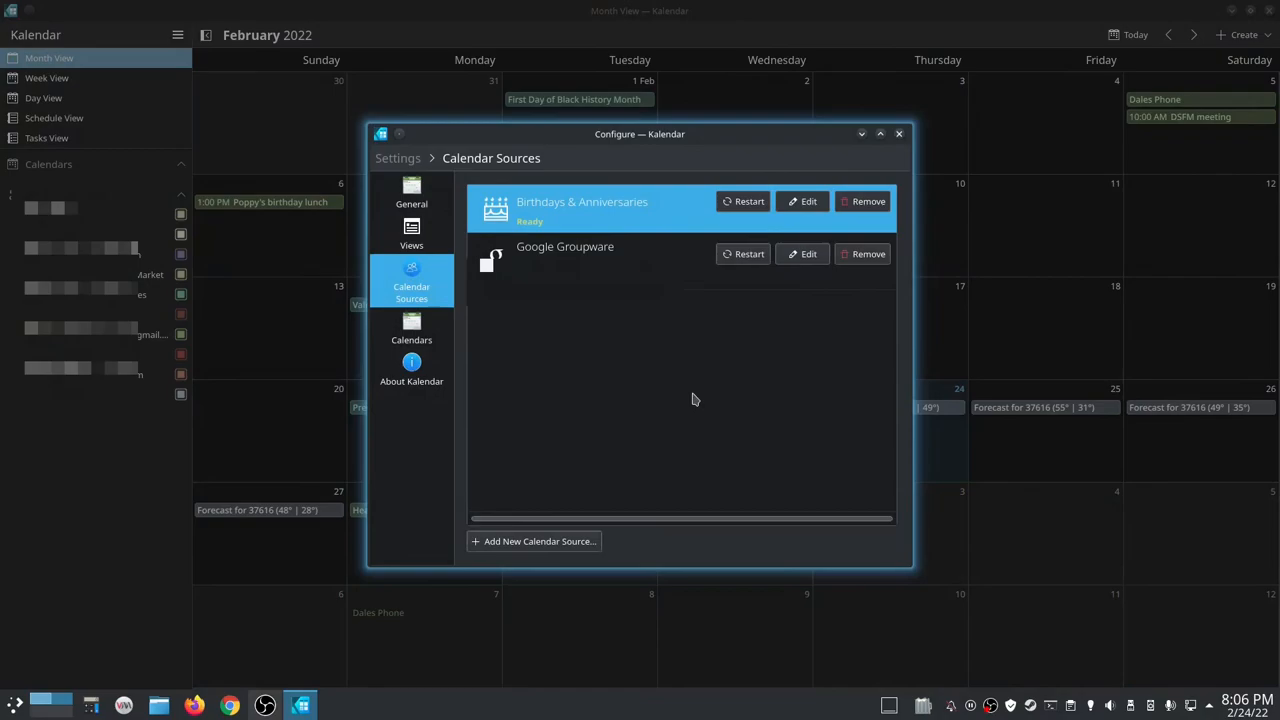
{"action": "left_click", "coordinate": [564, 252]}
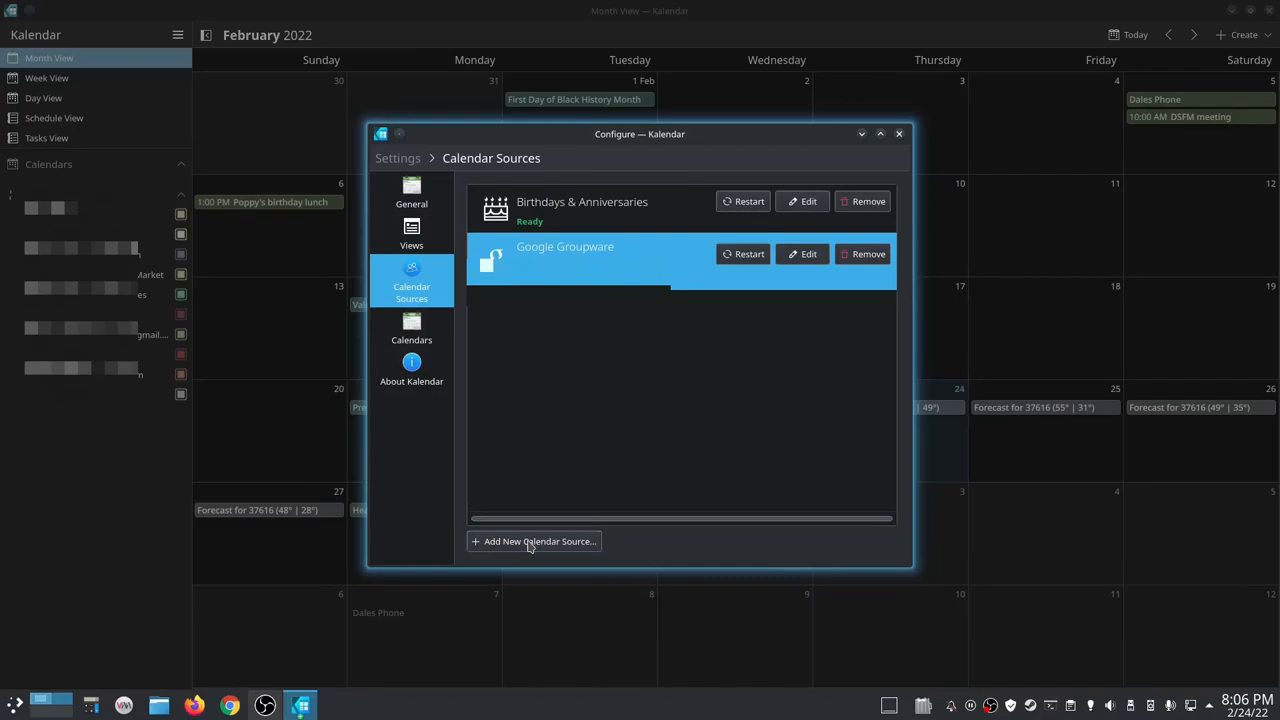
{"action": "left_click", "coordinate": [534, 540]}
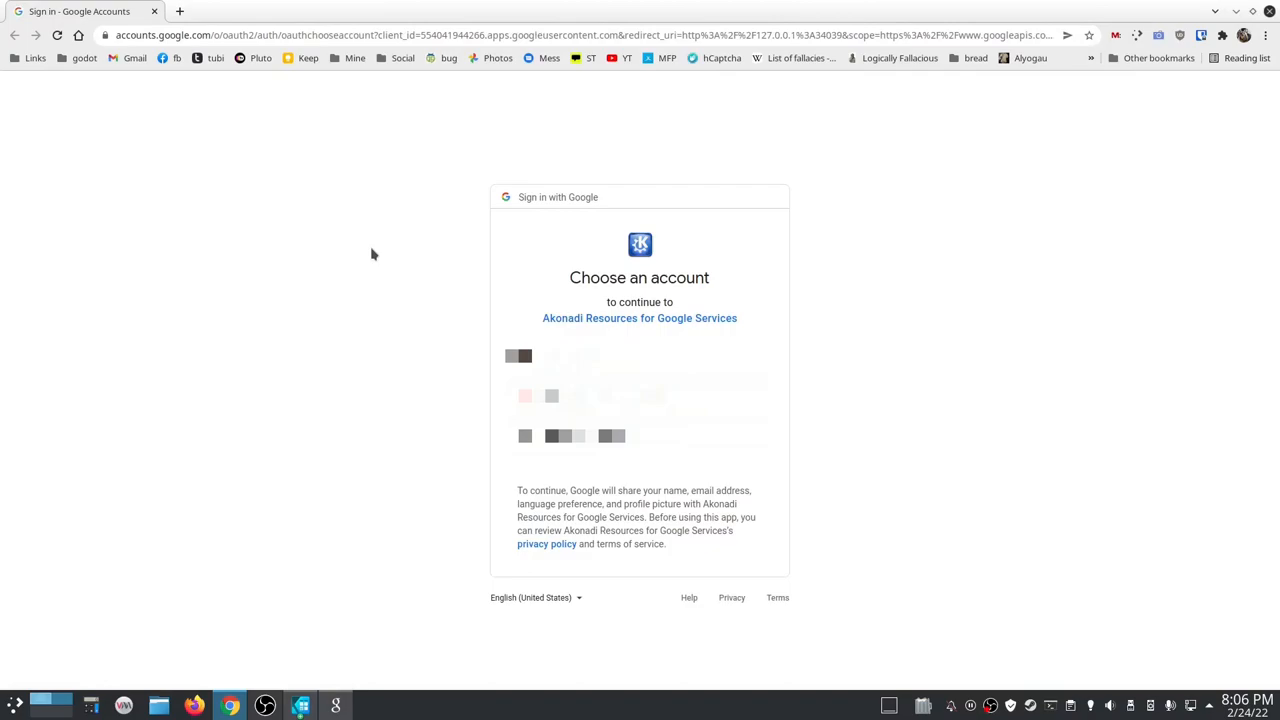
{"action": "mouse_move", "coordinate": [992, 390]}
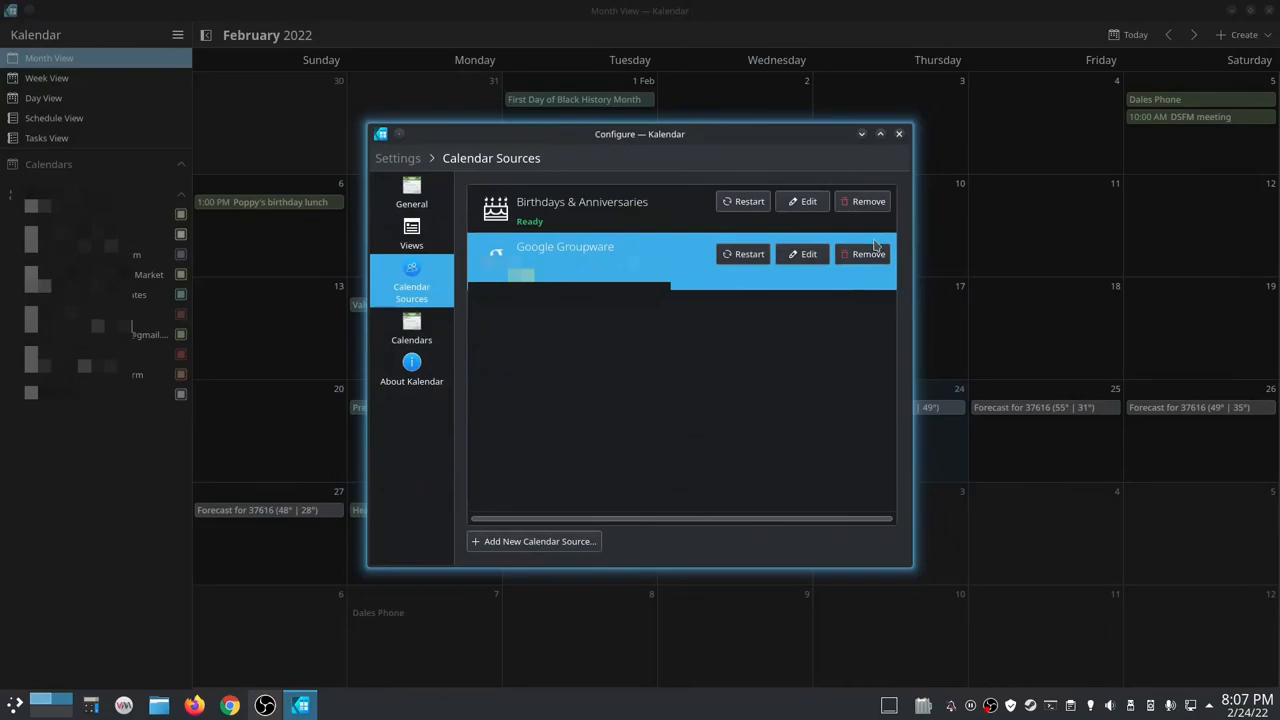
- Close the Configure dialog and show the Create dropdown offering a new event or task
{"action": "left_click", "coordinate": [898, 132]}
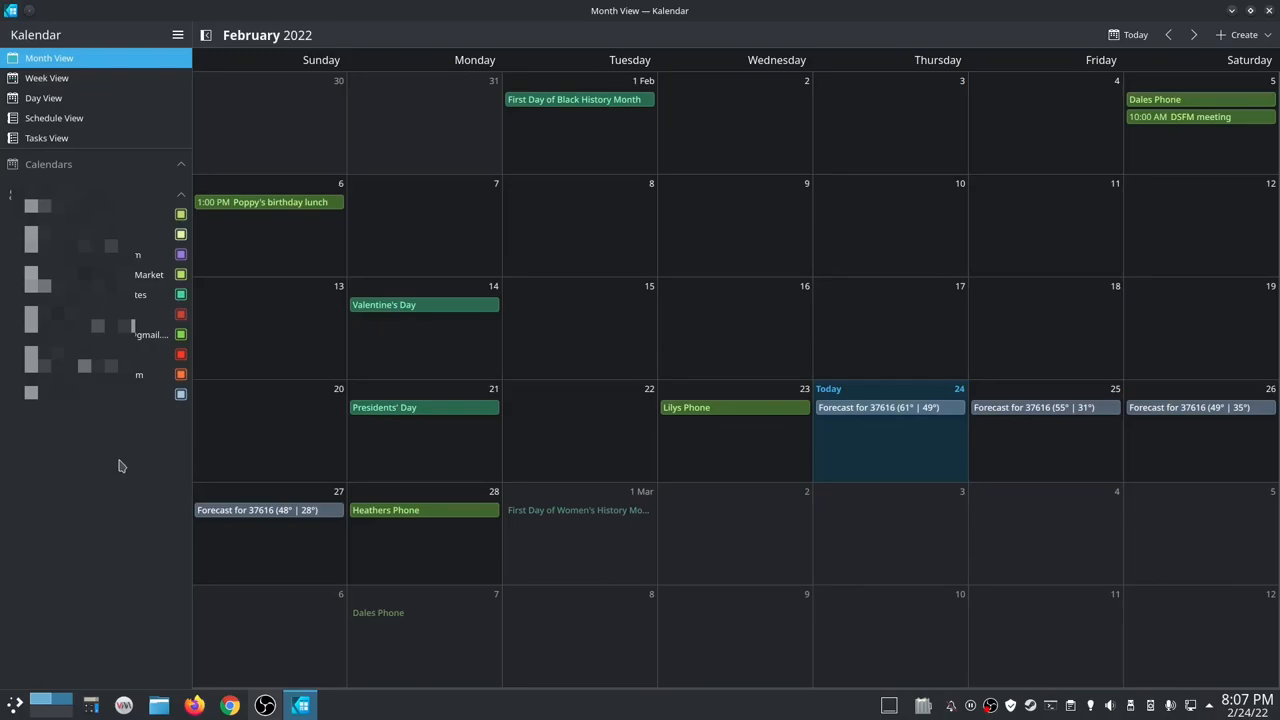
{"action": "mouse_move", "coordinate": [96, 138]}
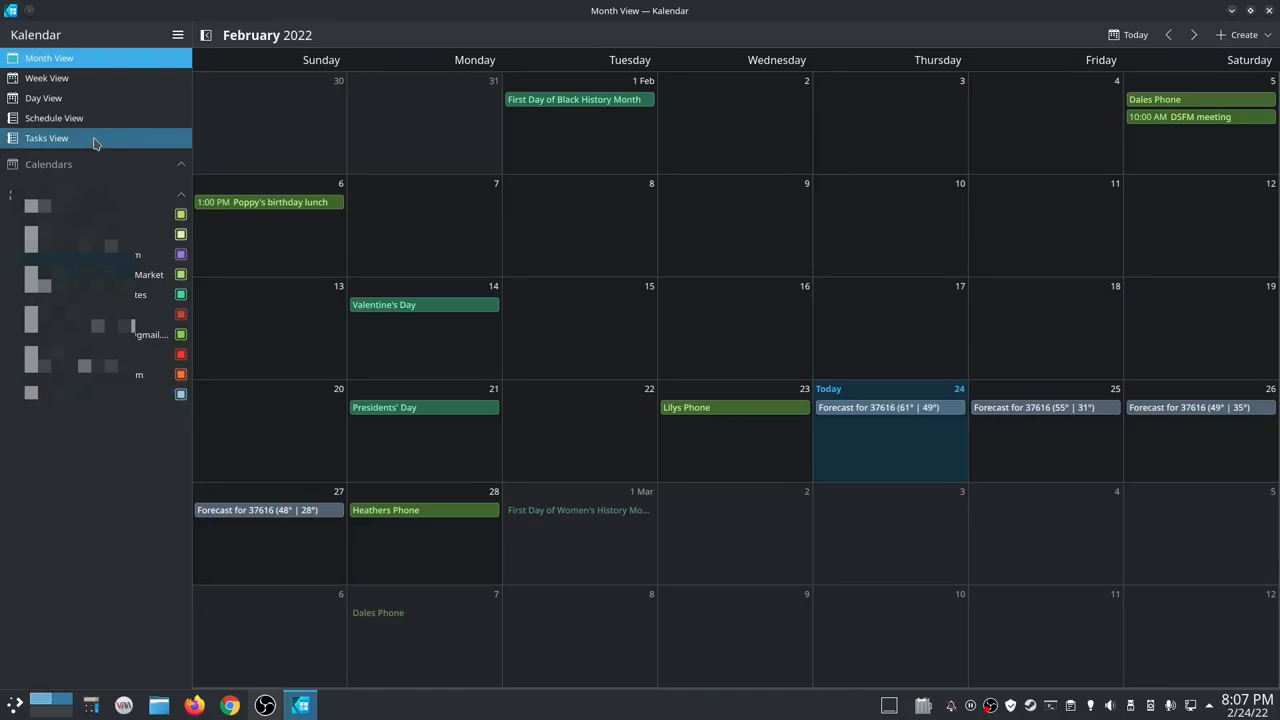
{"action": "left_click", "coordinate": [1244, 36]}
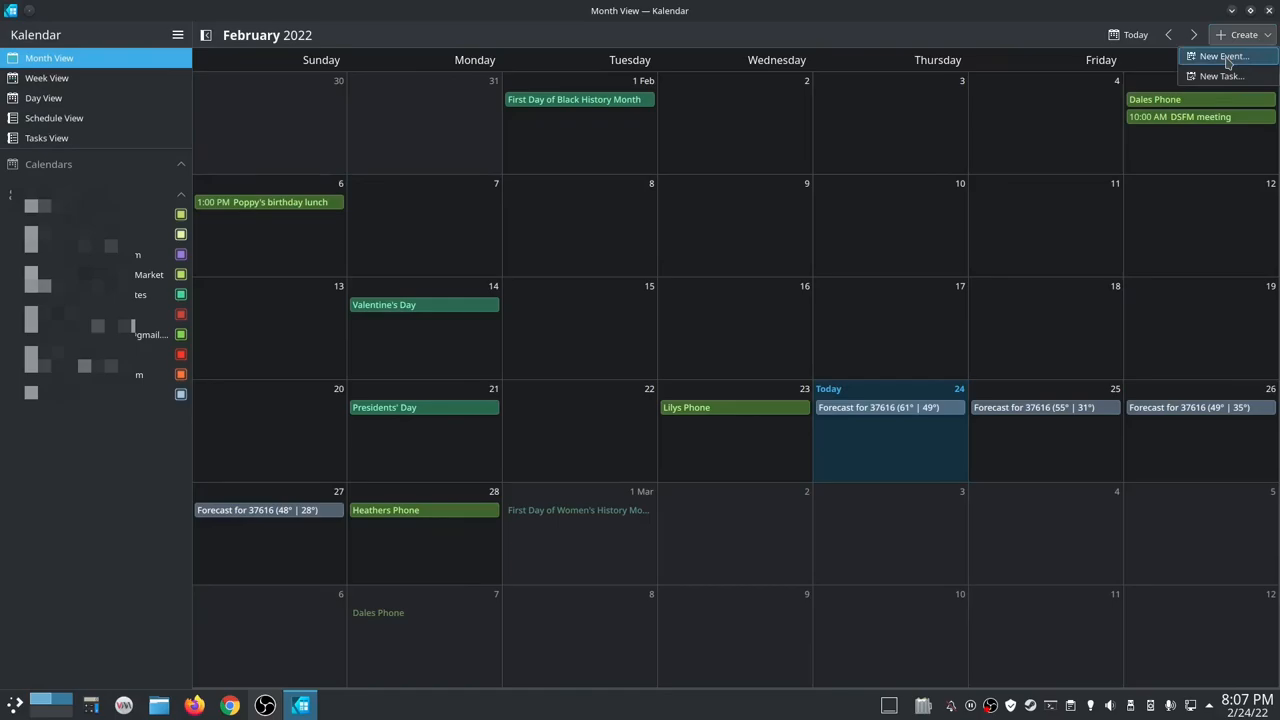
- Browse the Add Event form's repeat (keeping Never), reminder and attendee fields, then cancel it
{"action": "left_click", "coordinate": [1222, 56]}
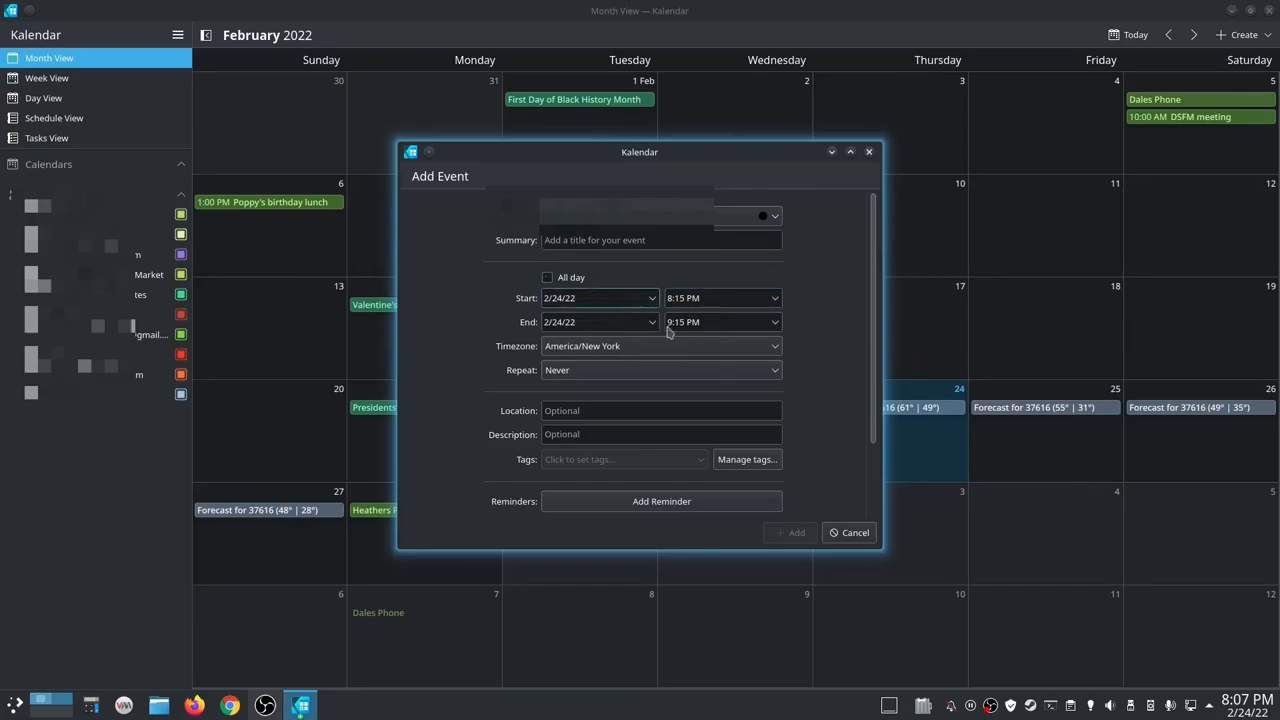
{"action": "left_click", "coordinate": [772, 280]}
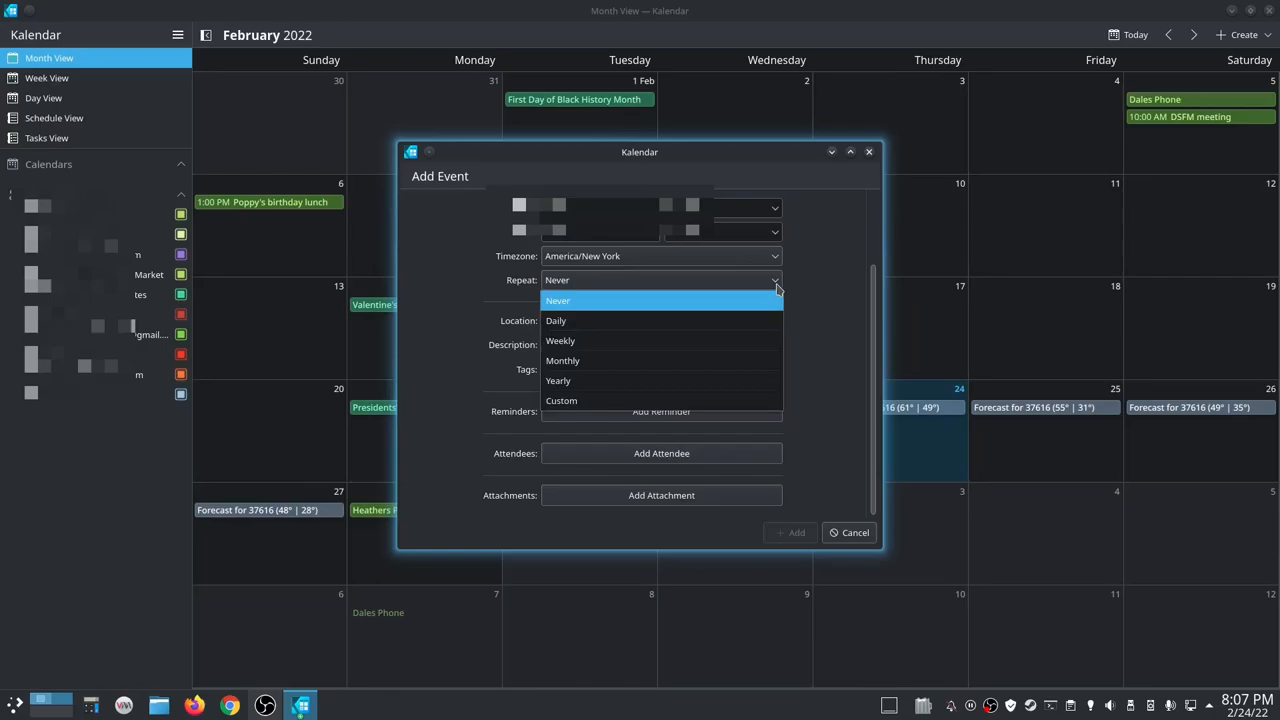
{"action": "left_click", "coordinate": [556, 300]}
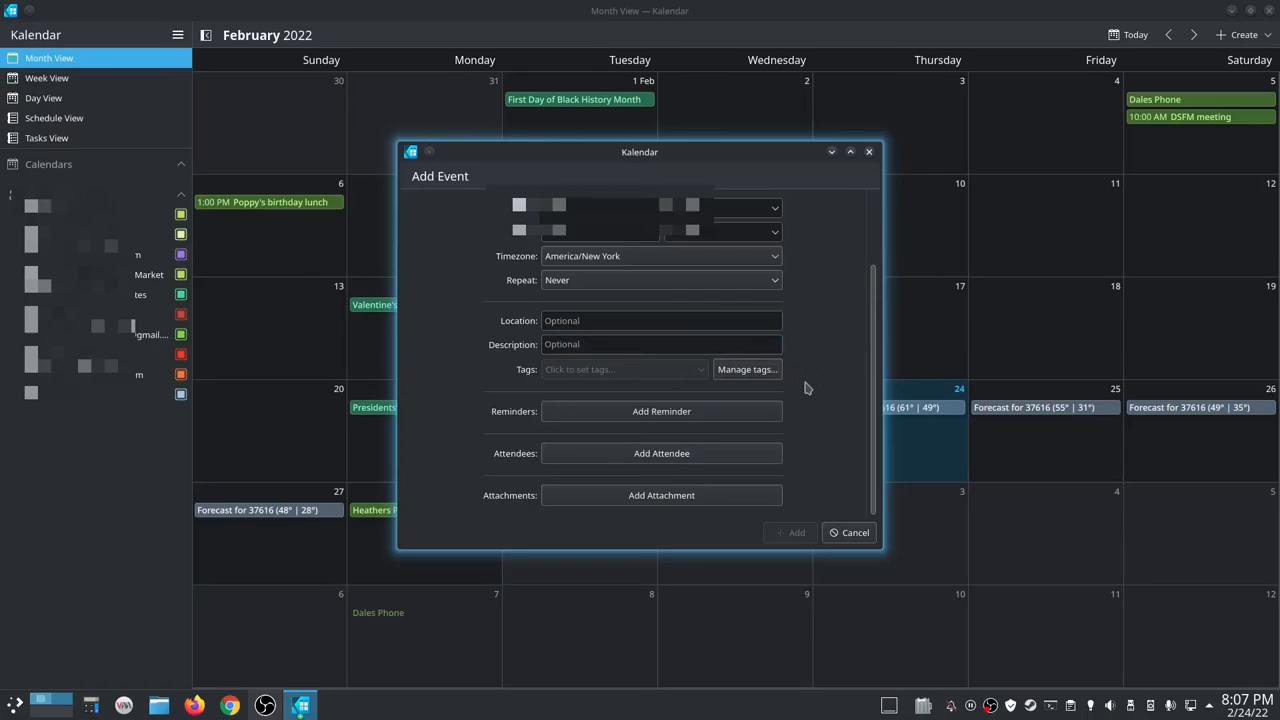
{"action": "mouse_move", "coordinate": [816, 436]}
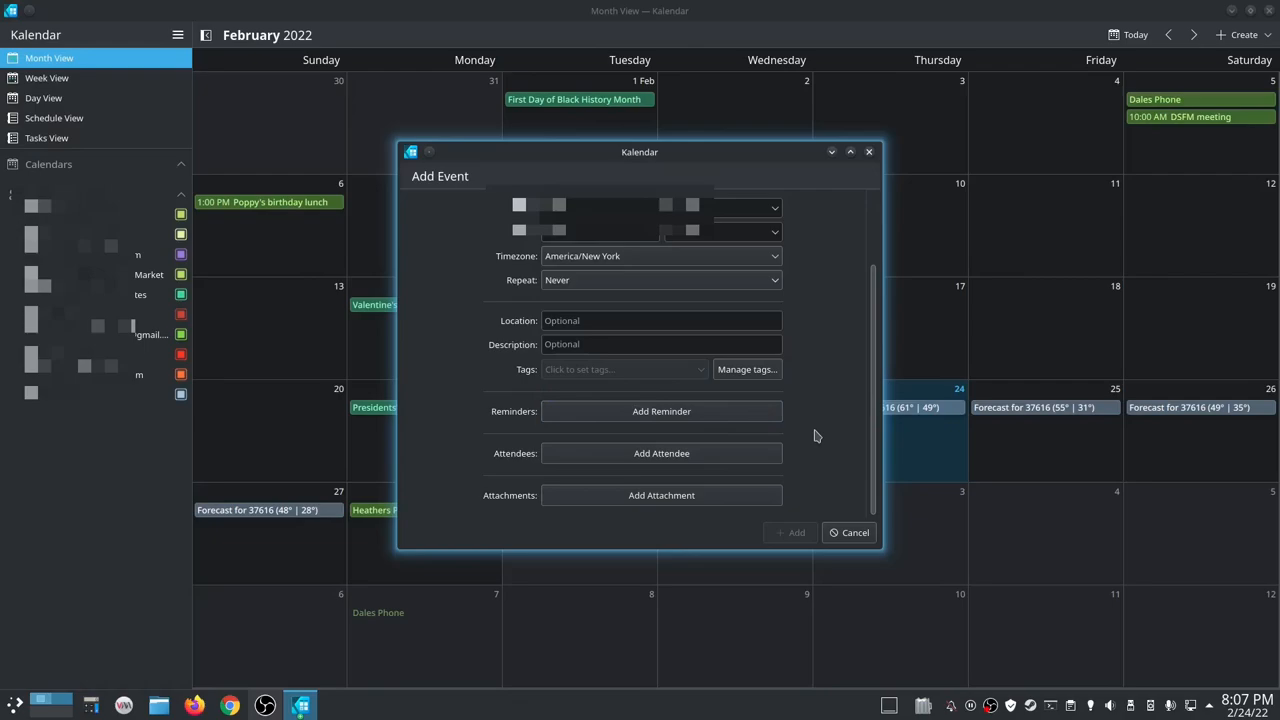
{"action": "left_click", "coordinate": [660, 452]}
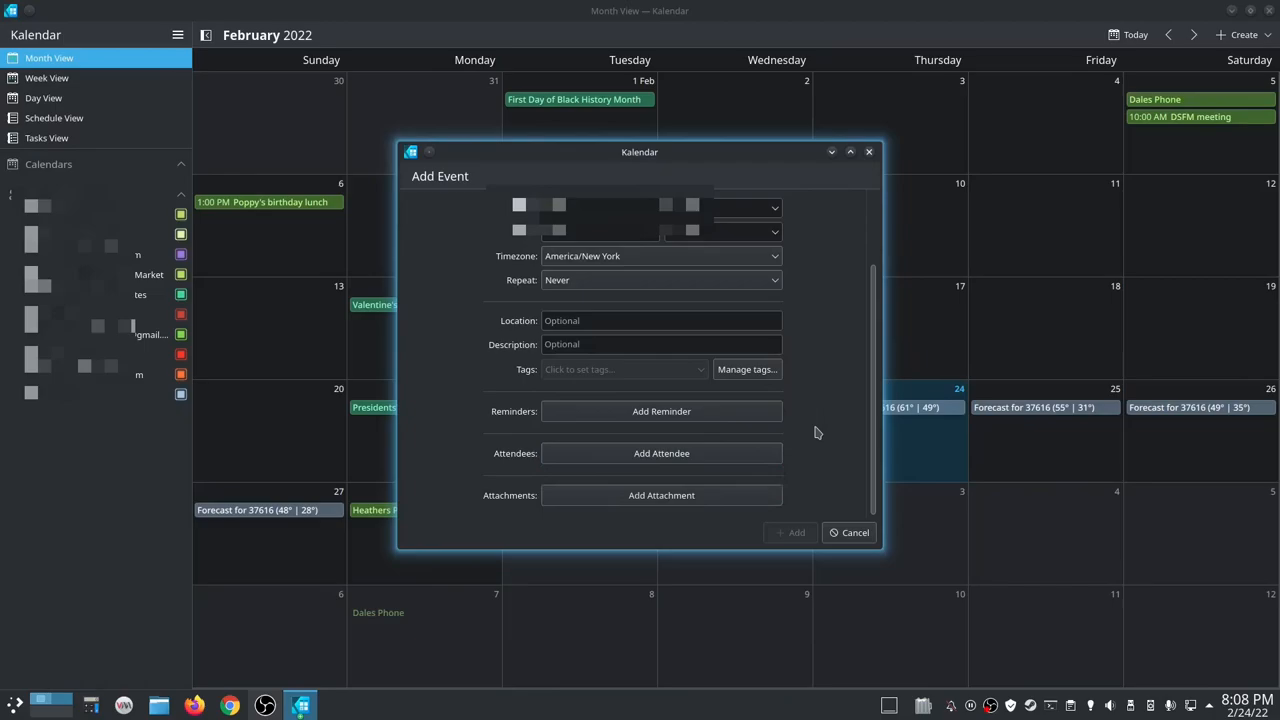
{"action": "mouse_move", "coordinate": [828, 452]}
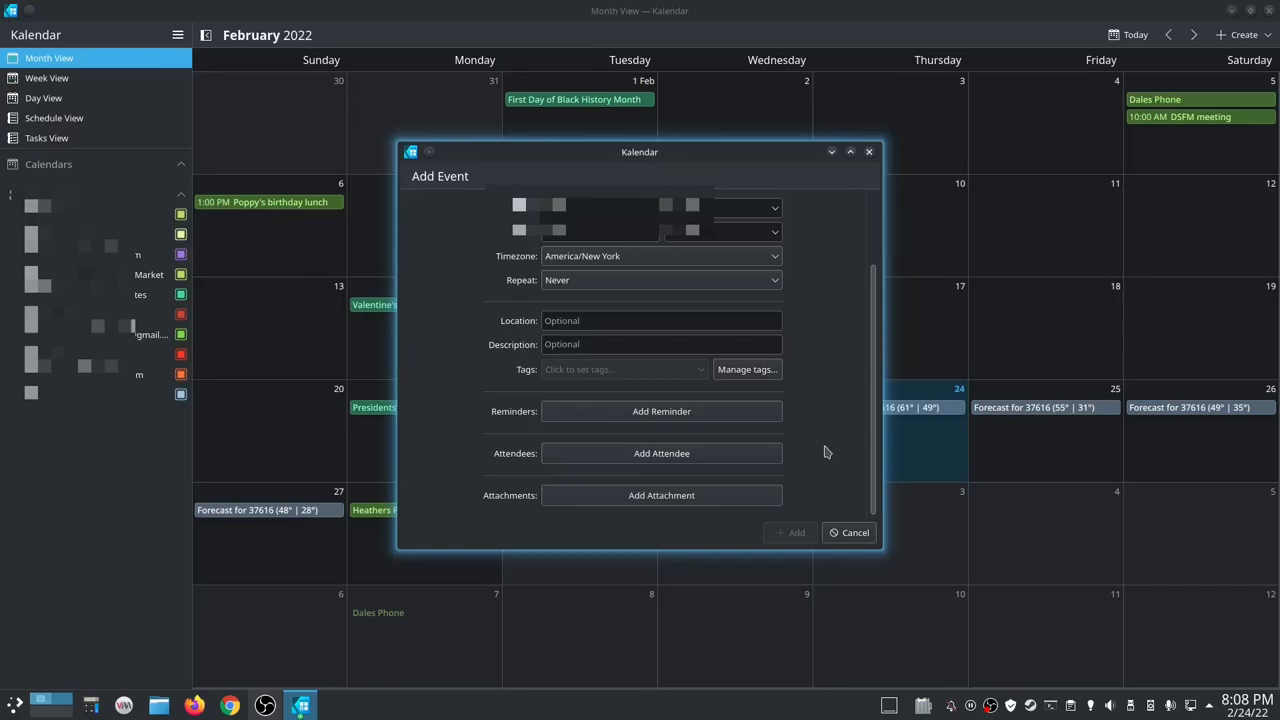
{"action": "left_click", "coordinate": [848, 532]}
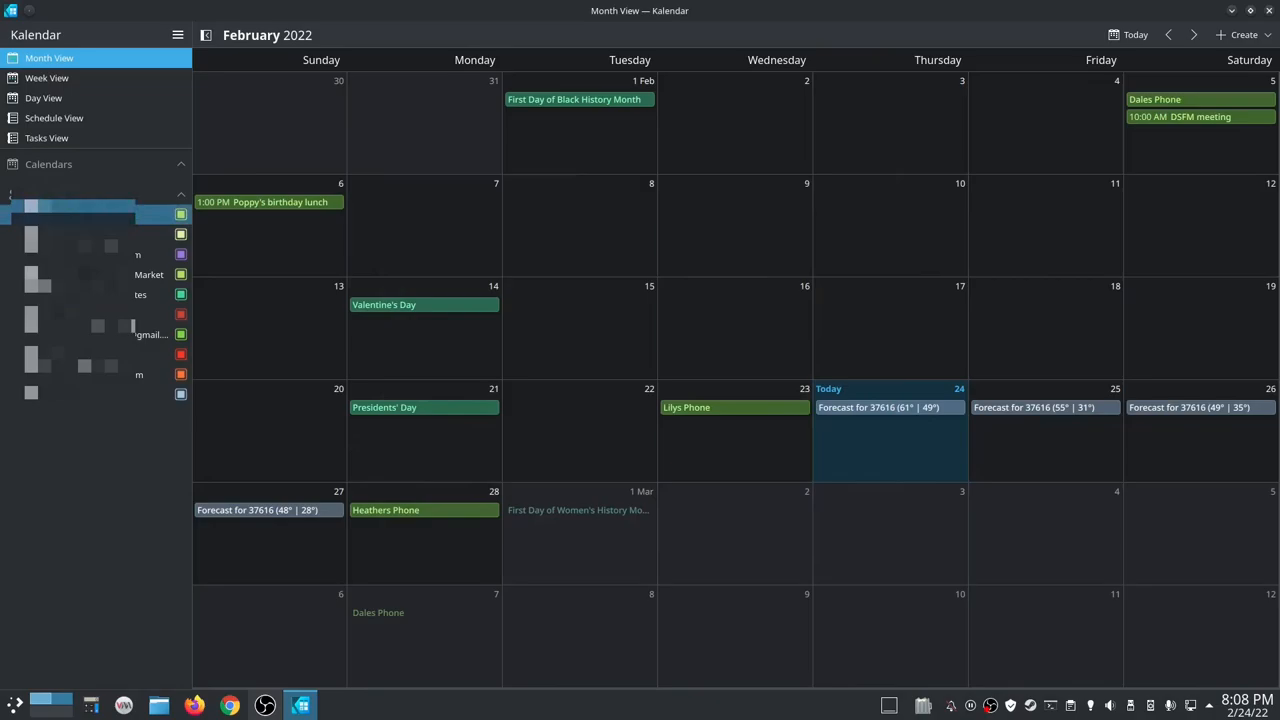
- Show the Day, Schedule and Tasks views, then return to February month view with the main menu
{"action": "left_click", "coordinate": [44, 98]}
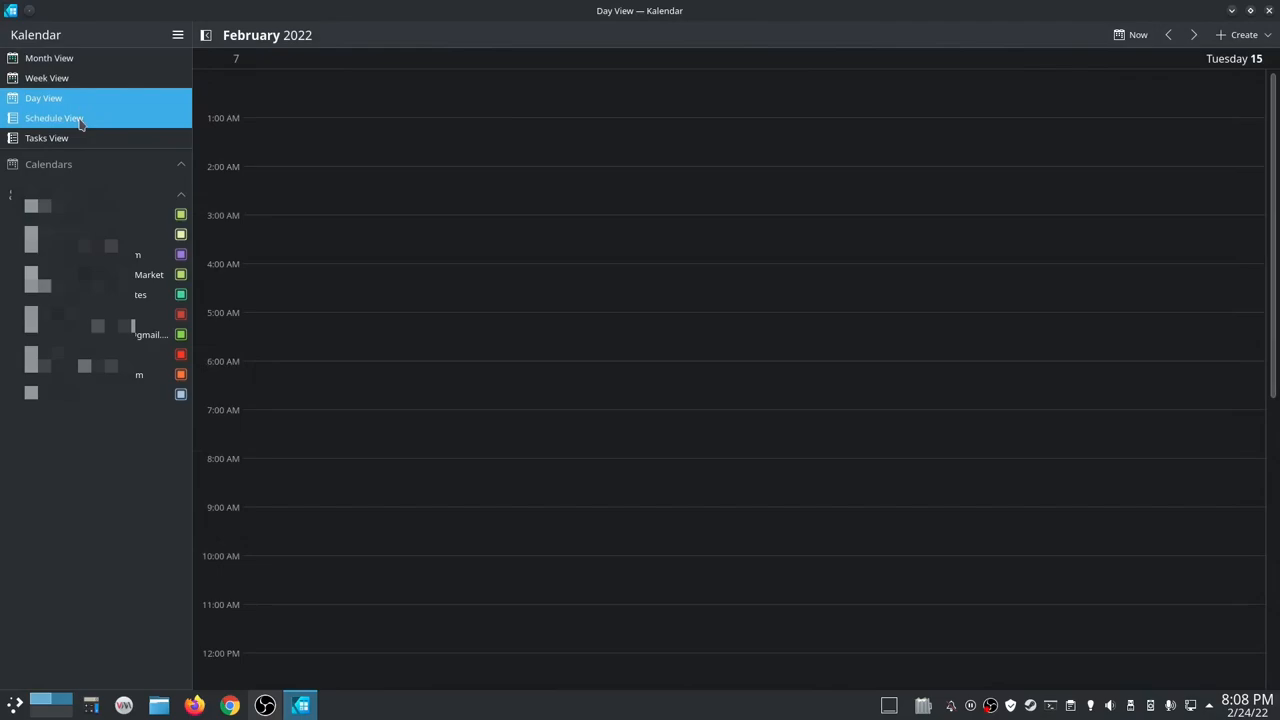
{"action": "left_click", "coordinate": [54, 118]}
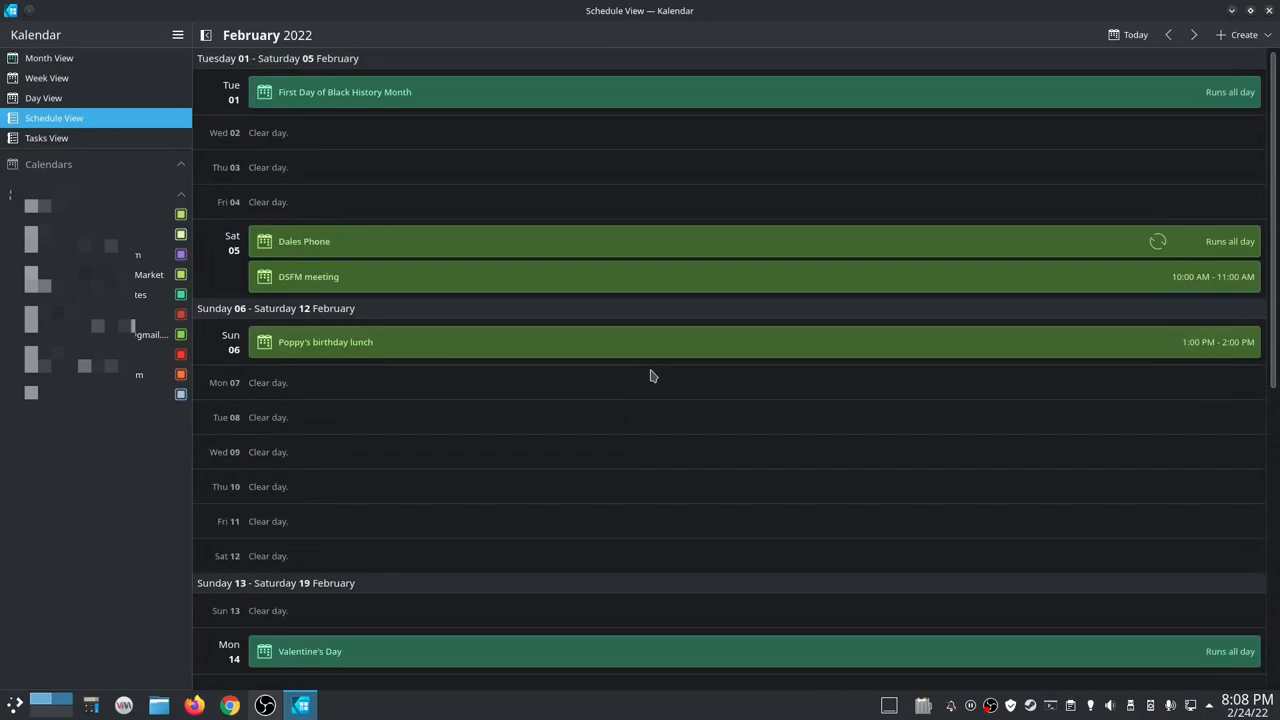
{"action": "left_click", "coordinate": [48, 138]}
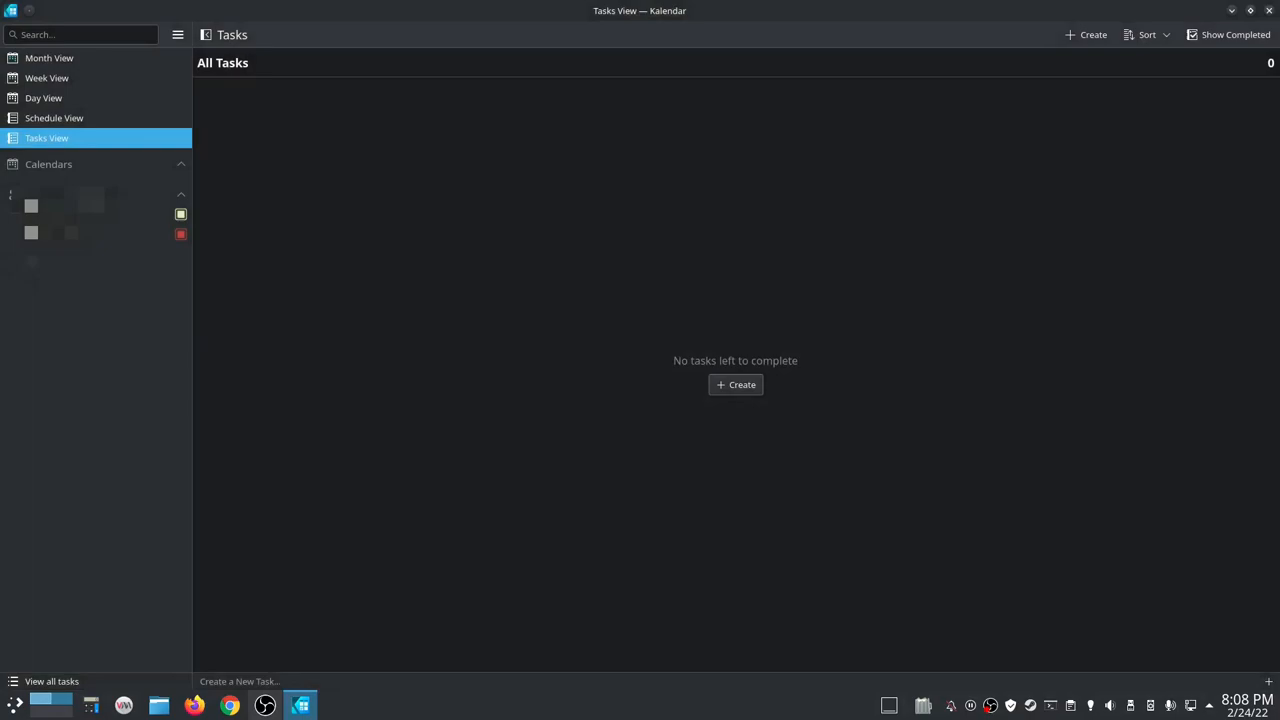
{"action": "left_click", "coordinate": [178, 36]}
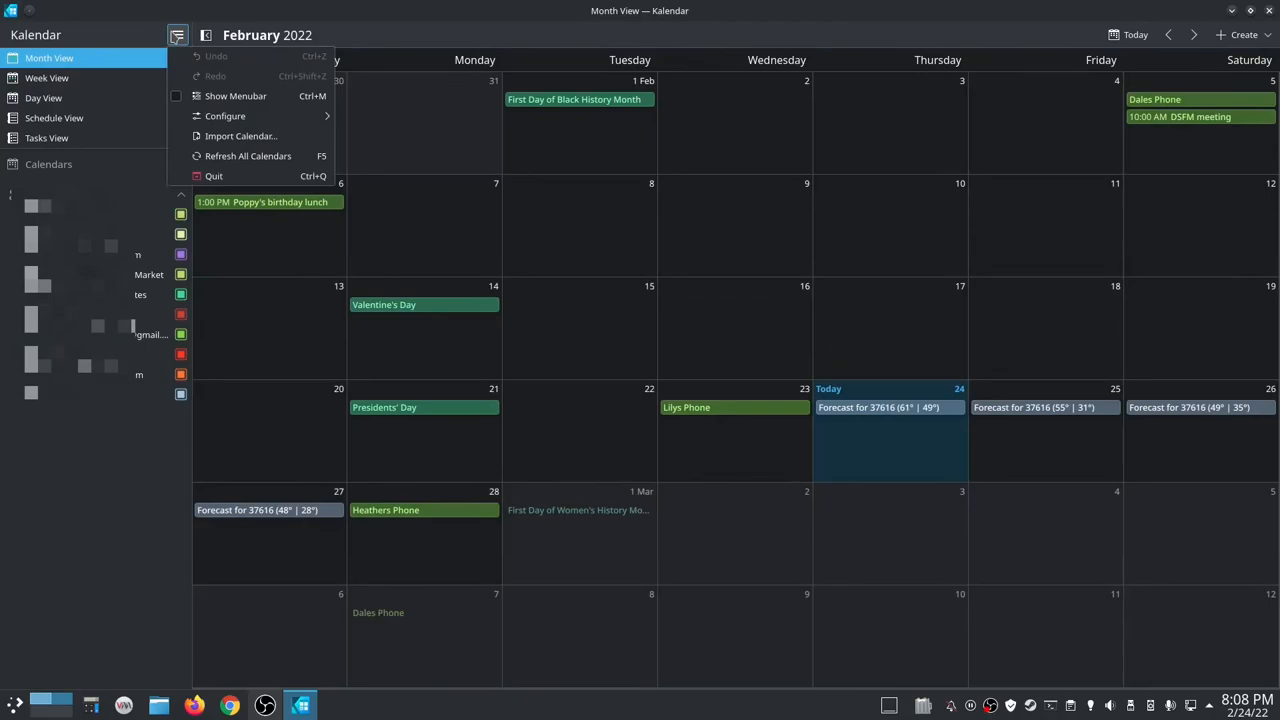
{"action": "mouse_move", "coordinate": [240, 136]}
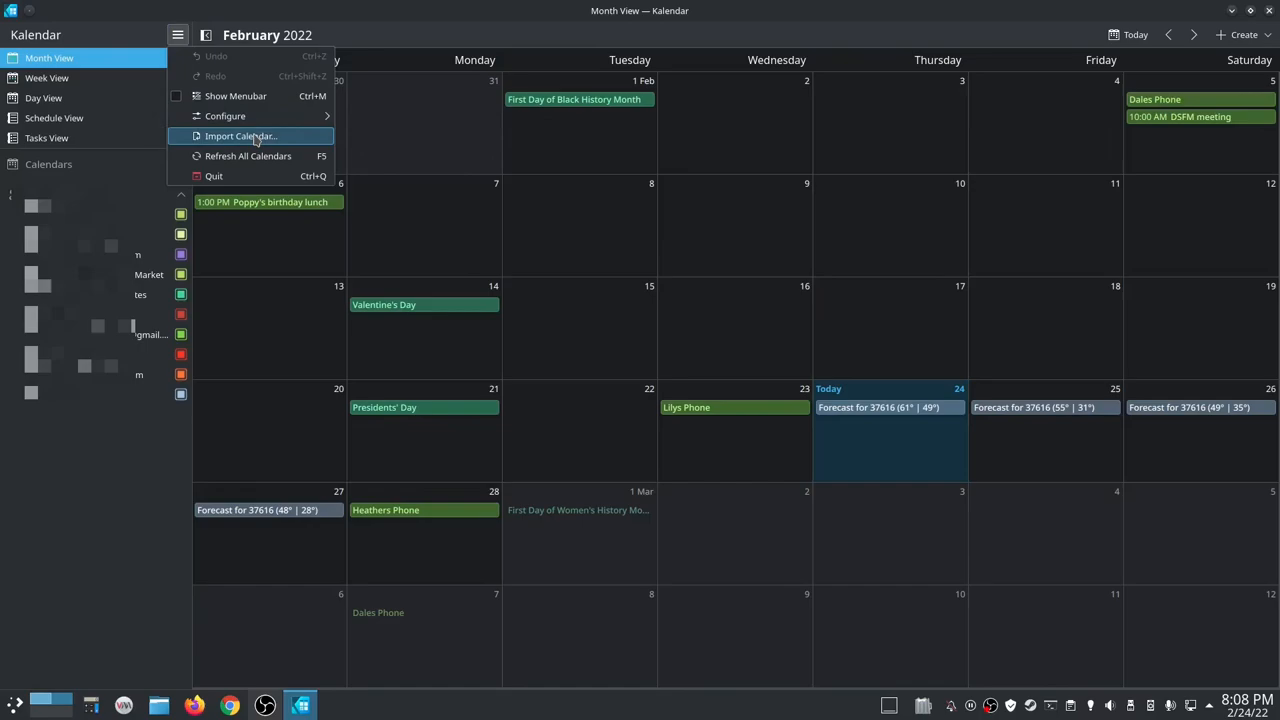
- Enable Show Menubar and drop down the Settings menu offering Configure Kalendar
{"action": "left_click", "coordinate": [176, 34]}
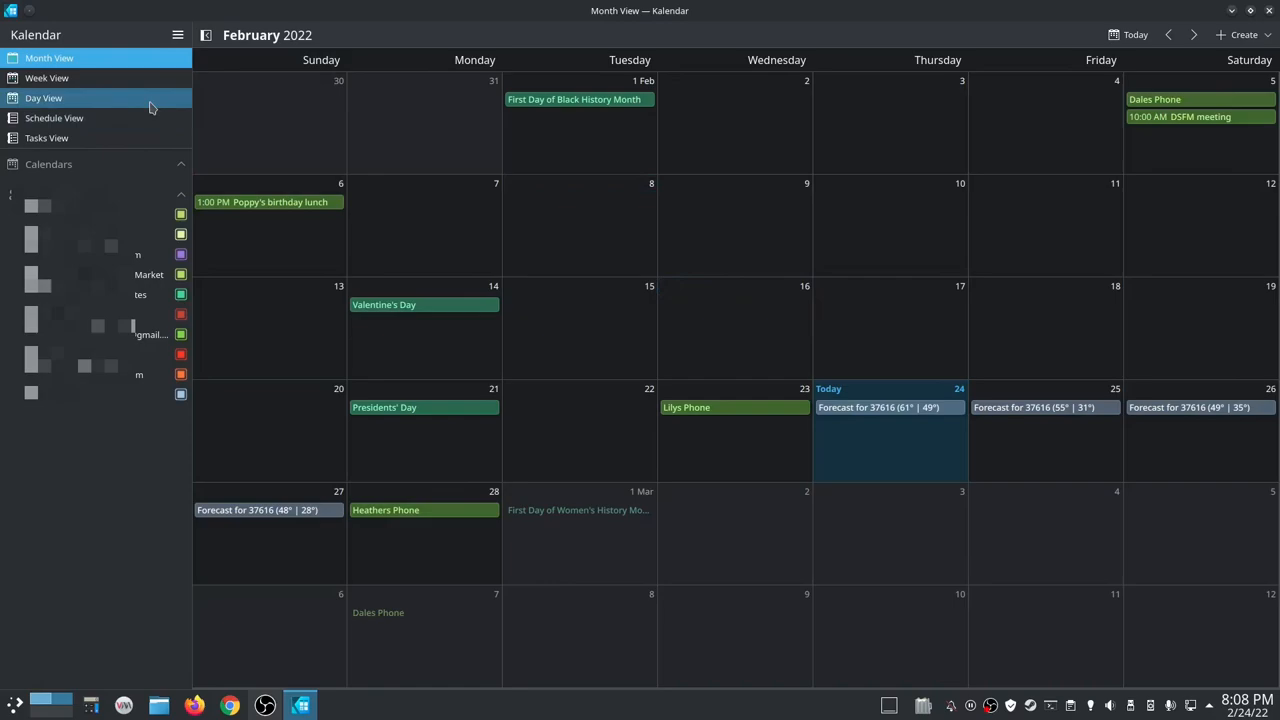
{"action": "left_click", "coordinate": [176, 34]}
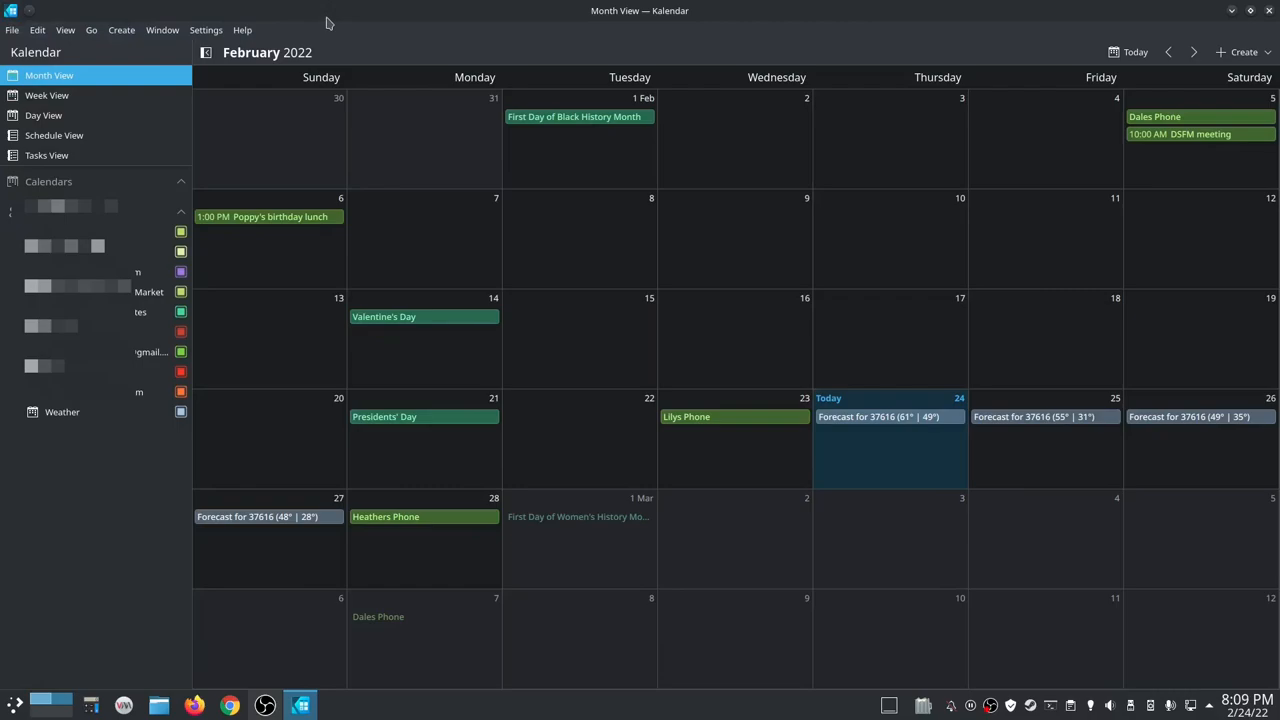
{"action": "left_click", "coordinate": [204, 30]}
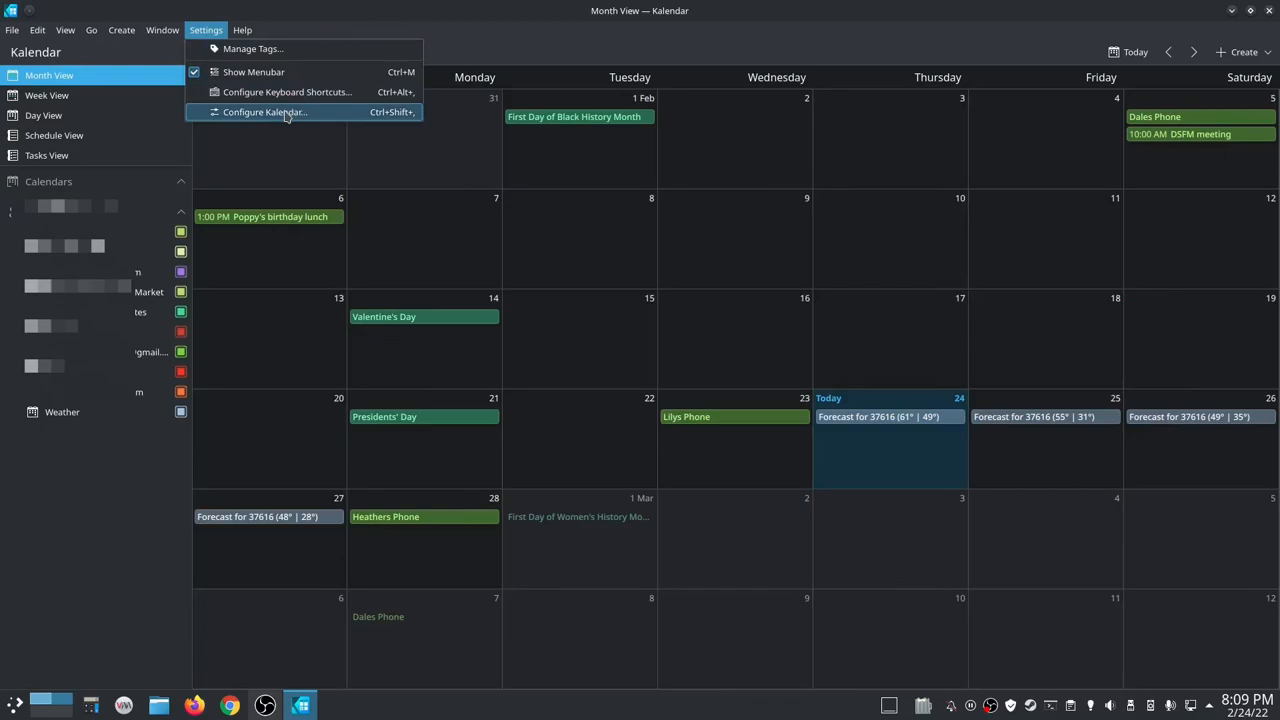
- View the About Kalendar page listing version 1.0.0, its libraries and authors
{"action": "left_click", "coordinate": [264, 112]}
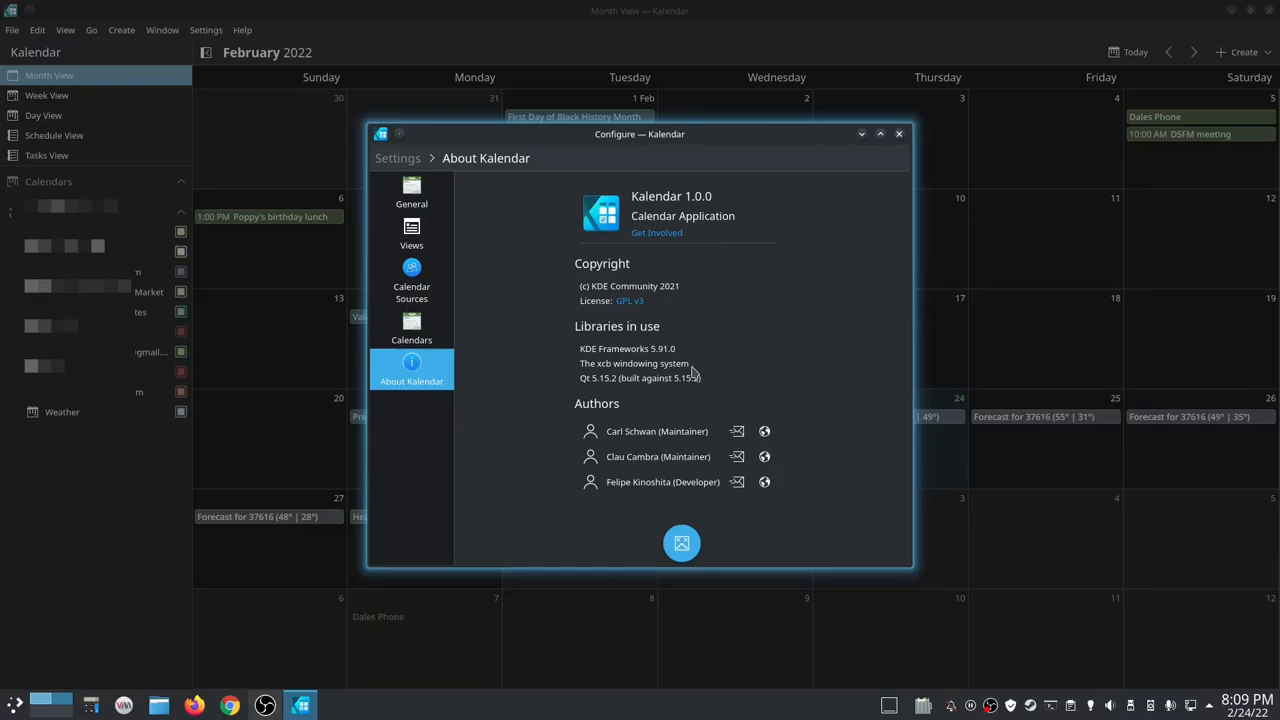
{"action": "mouse_move", "coordinate": [784, 306]}
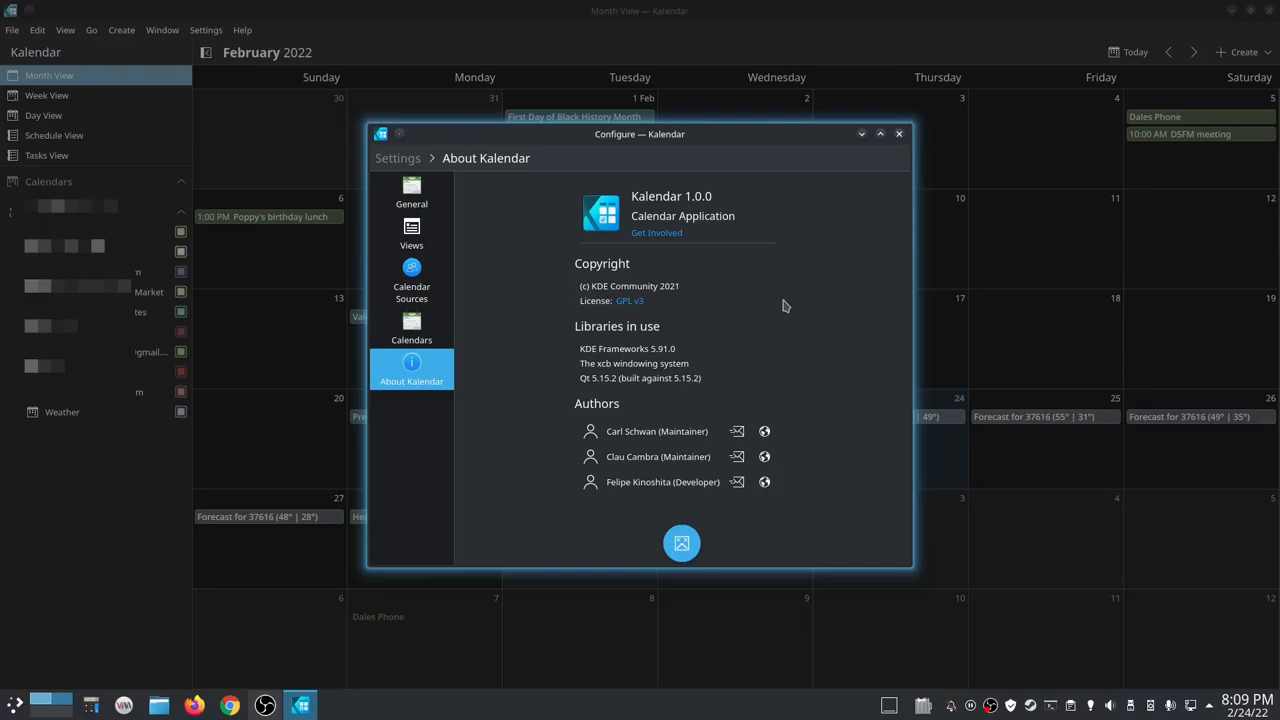
{"action": "mouse_move", "coordinate": [804, 284]}
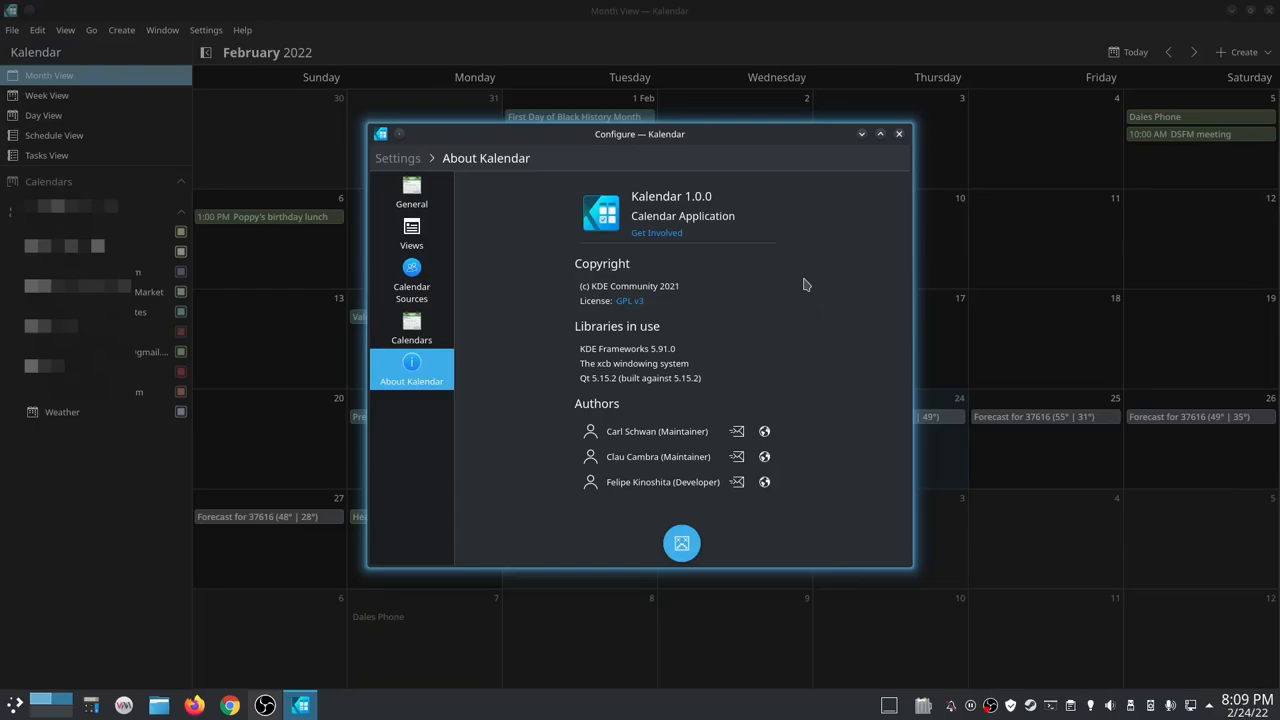
{"action": "left_click", "coordinate": [898, 132]}
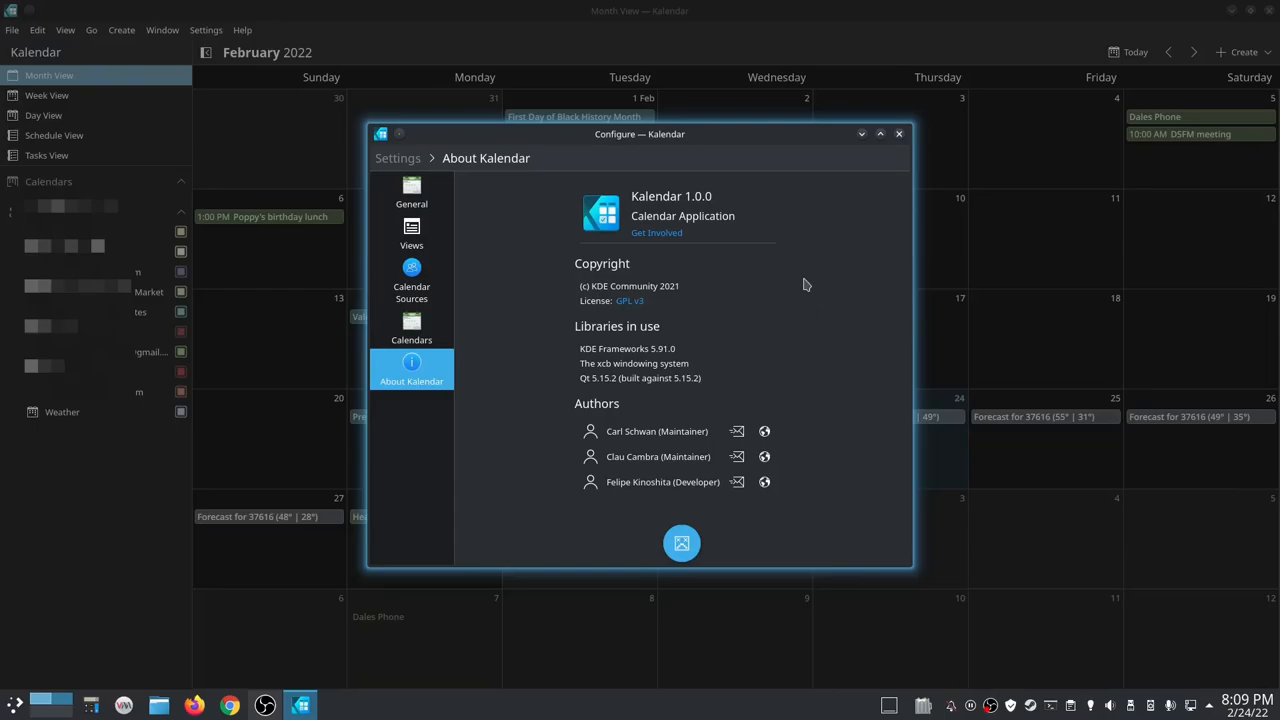